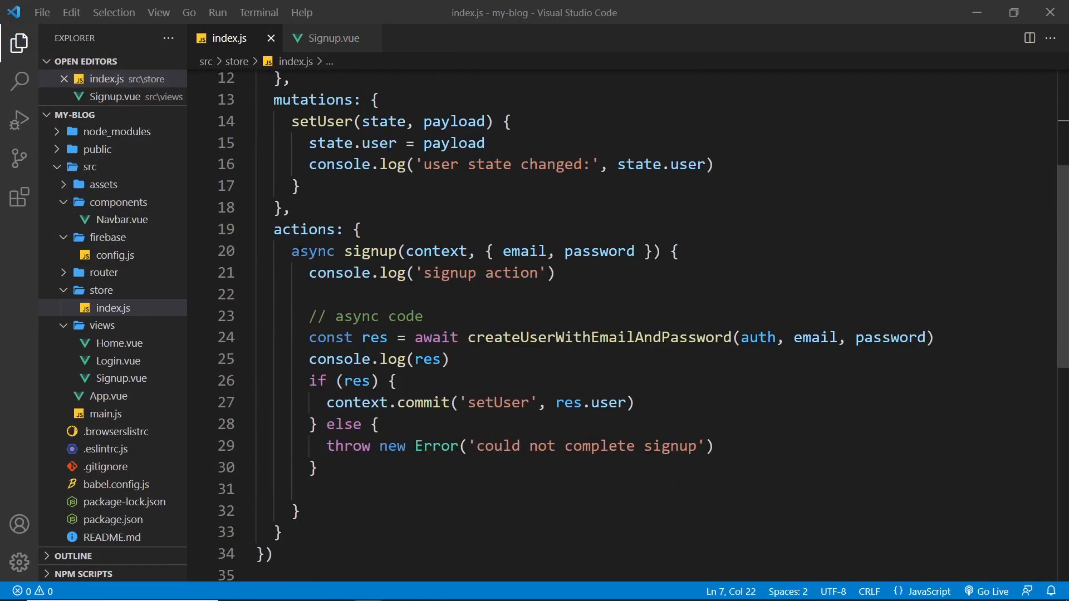
Review the store's state and mutations blocks, highlighting the user entry
{"action": "left_click_drag", "start_coordinate": [291, 251], "coordinate": [296, 511]}
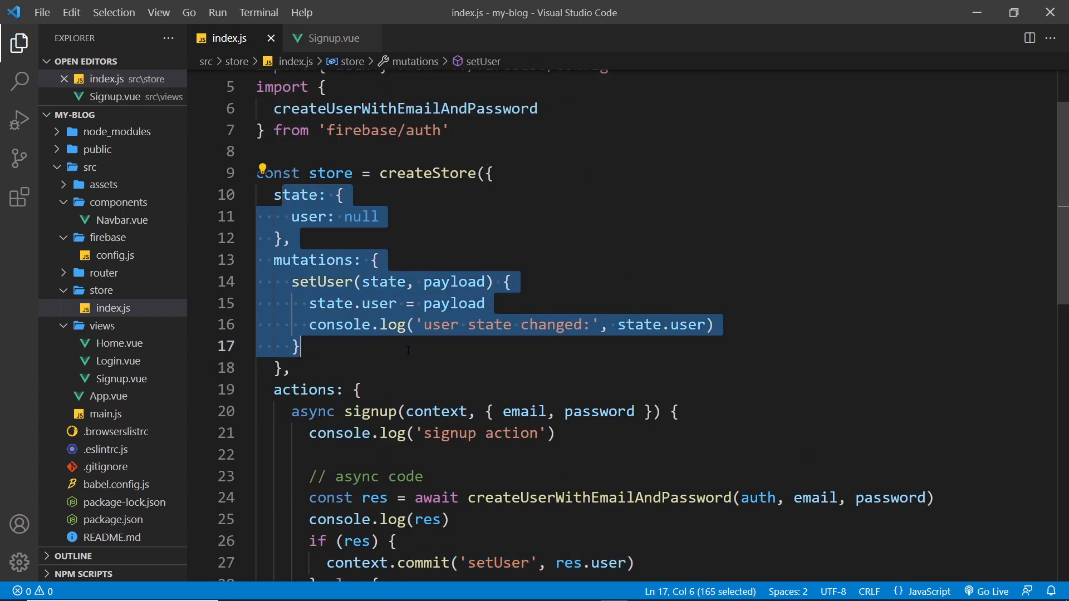
{"action": "double_click", "coordinate": [360, 217]}
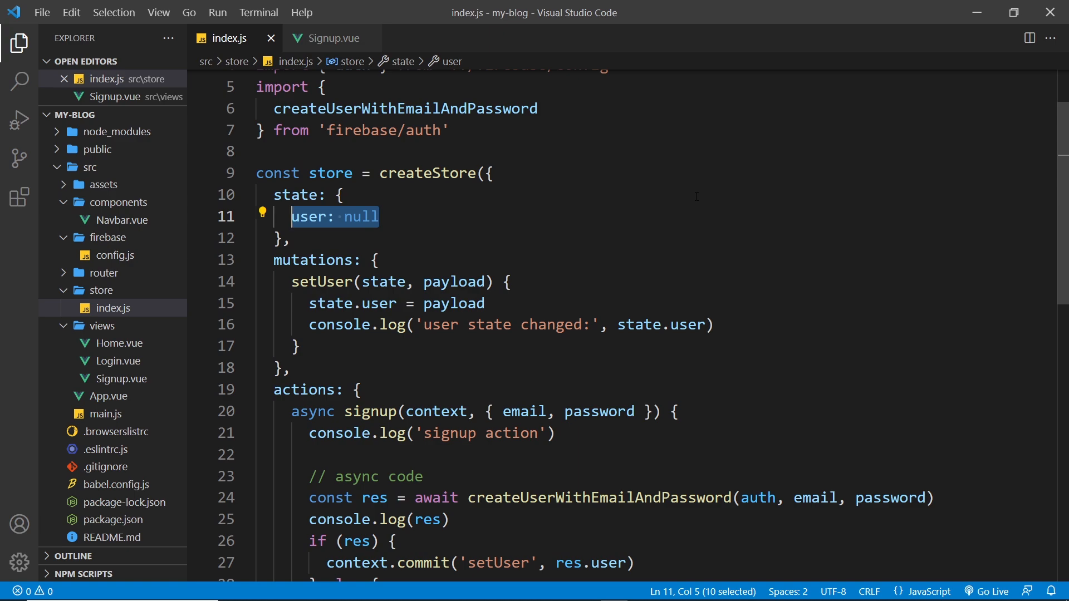
{"action": "scroll", "scroll_direction": "down", "scroll_amount": 3}
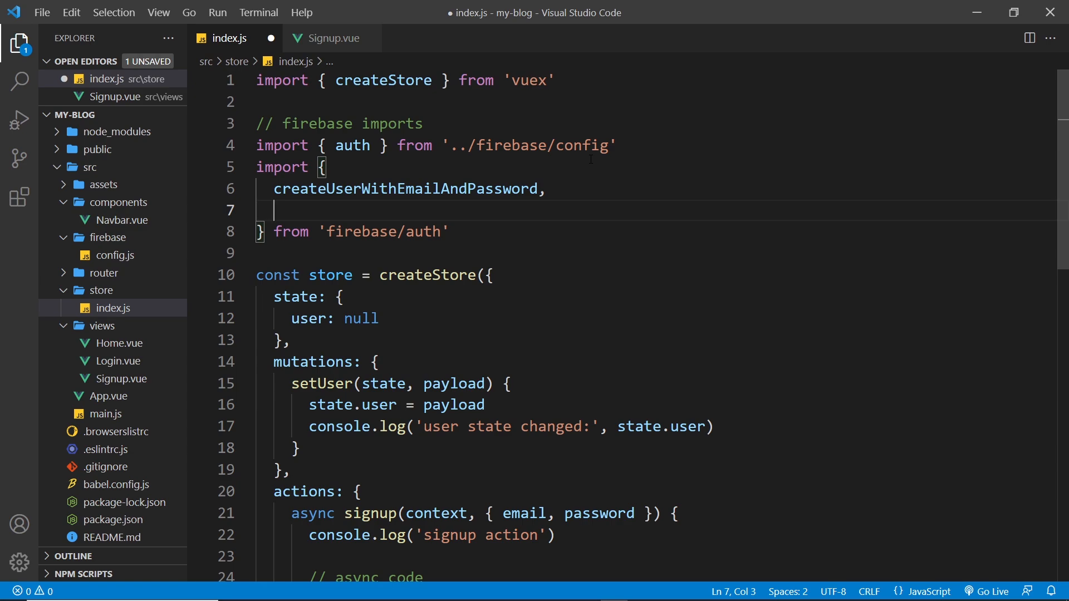
Add signInWithEmailAndPassword to the firebase/auth import via autocomplete
{"action": "type", "text": "sign"}
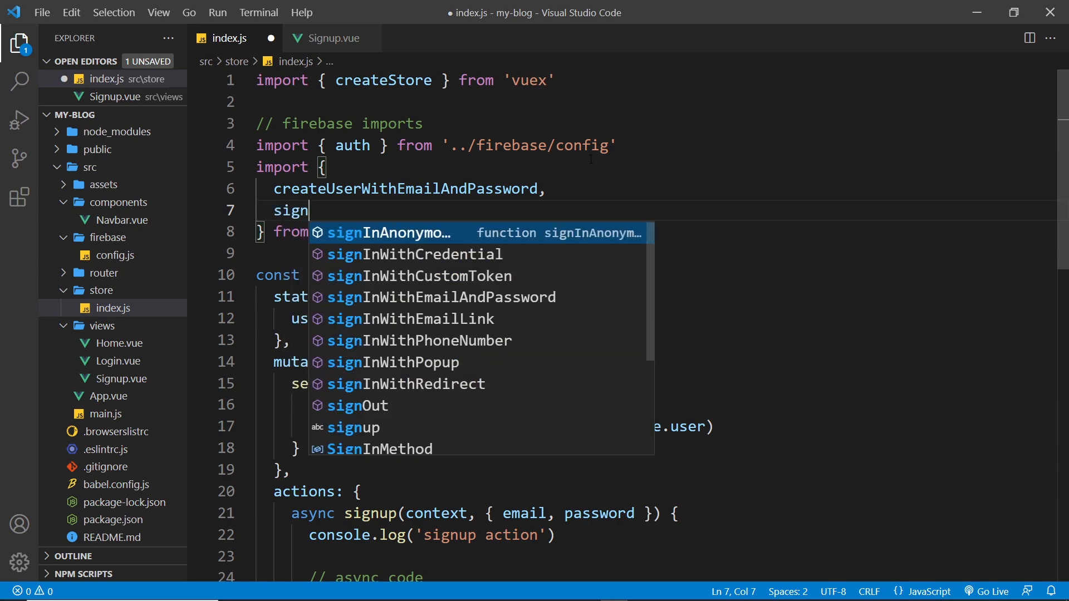
{"action": "type", "text": "InWithEmailAndPassword"}
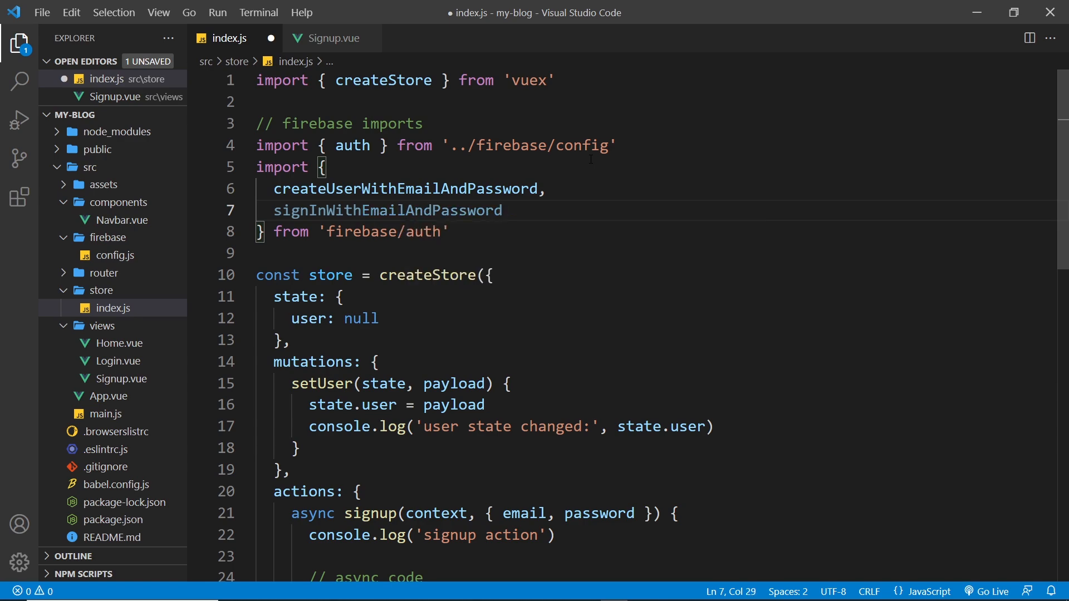
{"action": "scroll", "scroll_direction": "down", "scroll_amount": 3}
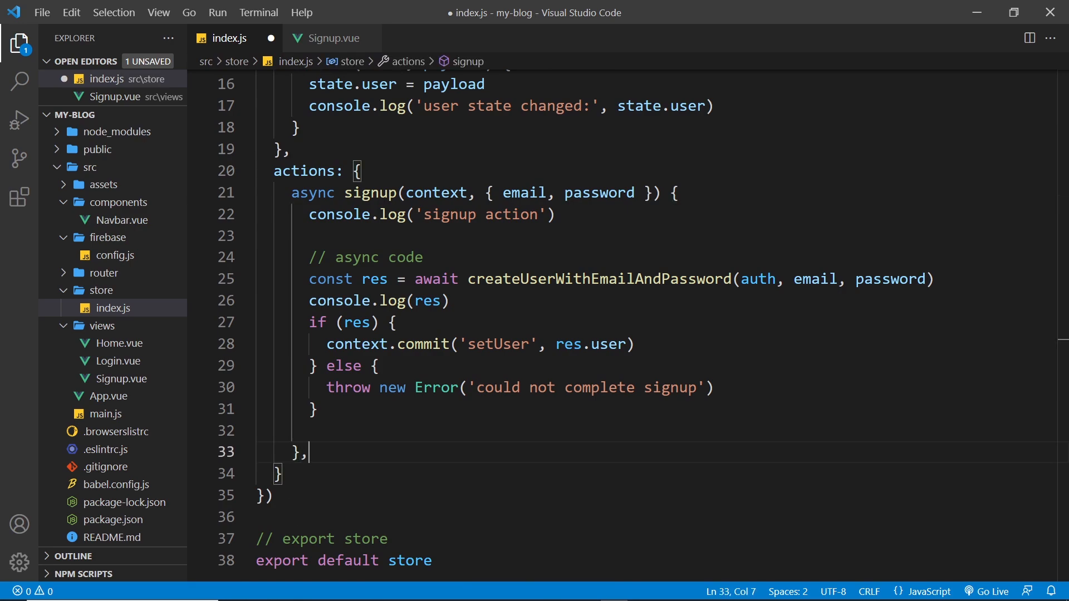
Declare async login(context, { email, password }) { } below the signup action
{"action": "type", "text": "async l"}
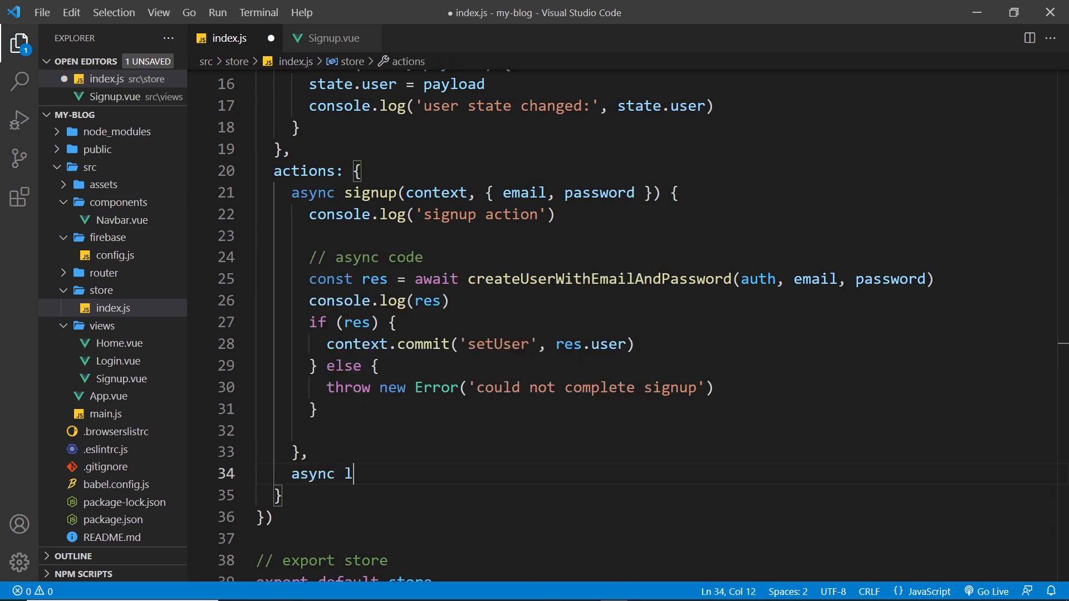
{"action": "type", "text": "ogin()"}
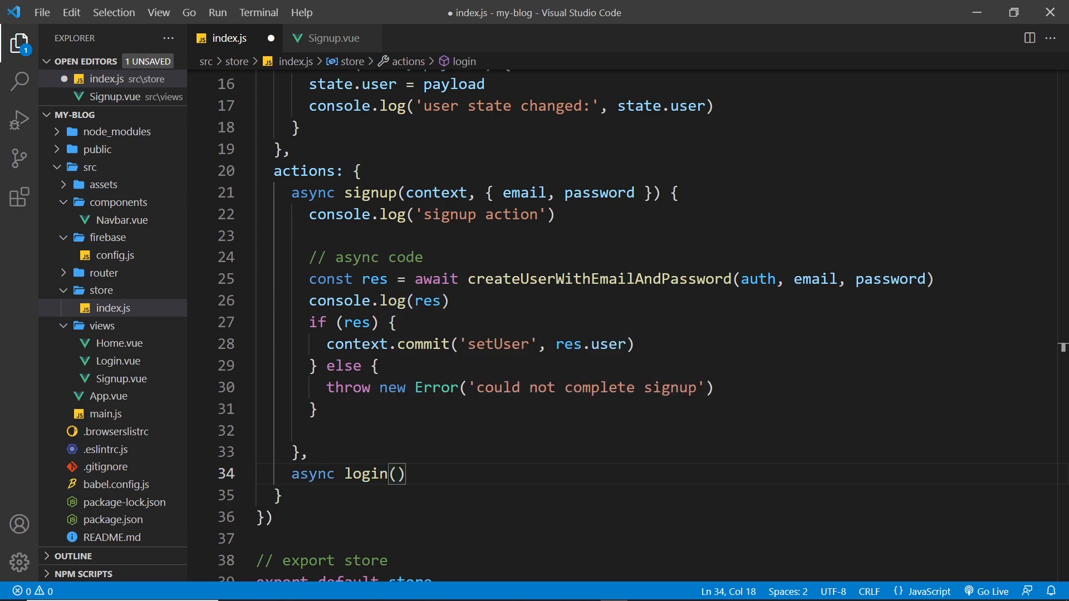
{"action": "type", "text": "context"}
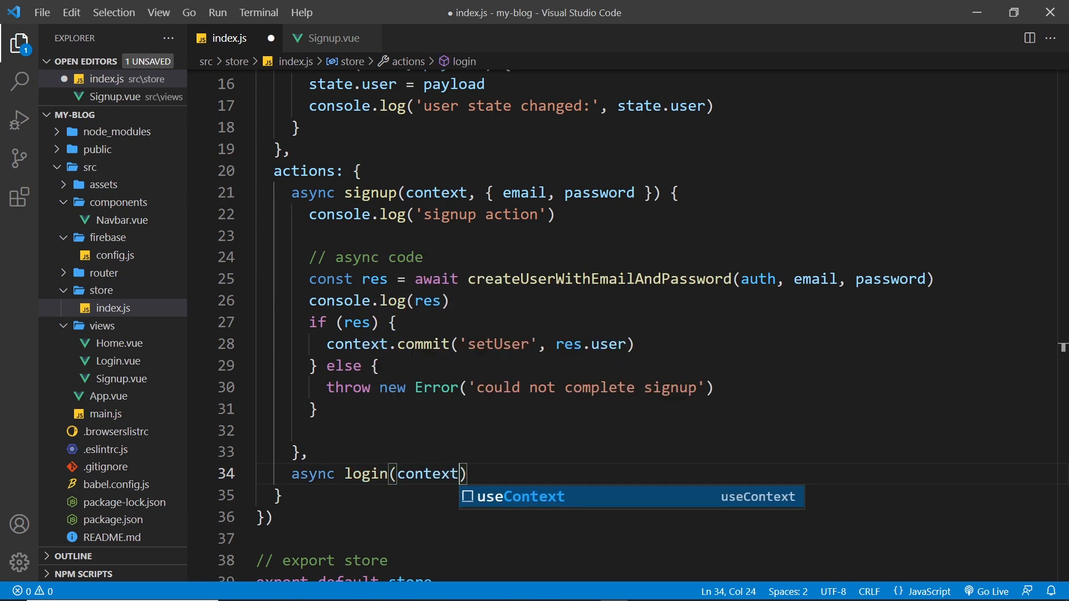
{"action": "type", "text": ", {}"}
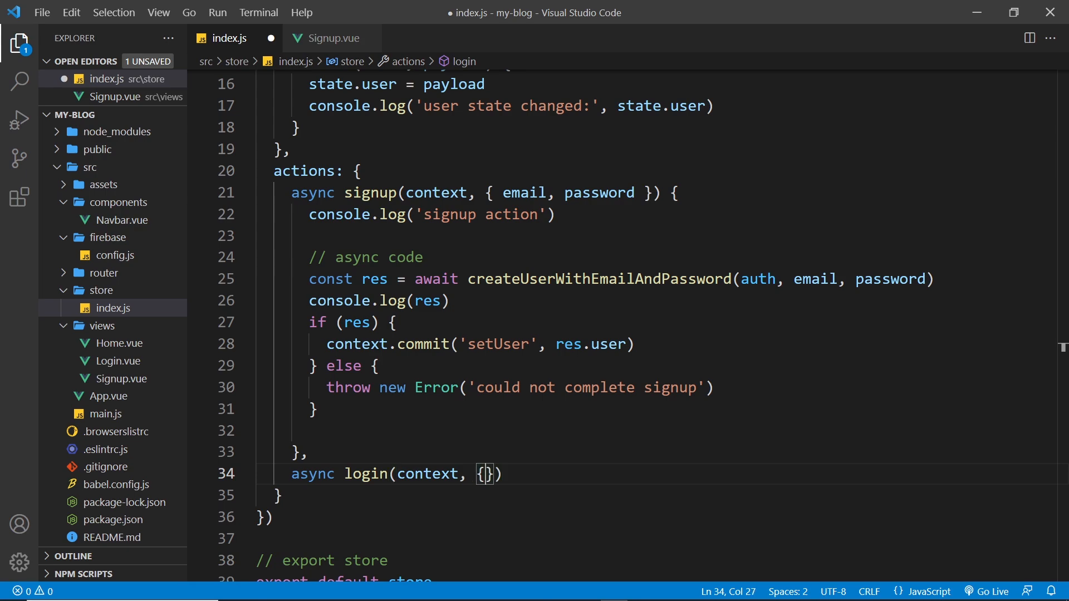
{"action": "type", "text": "email,"}
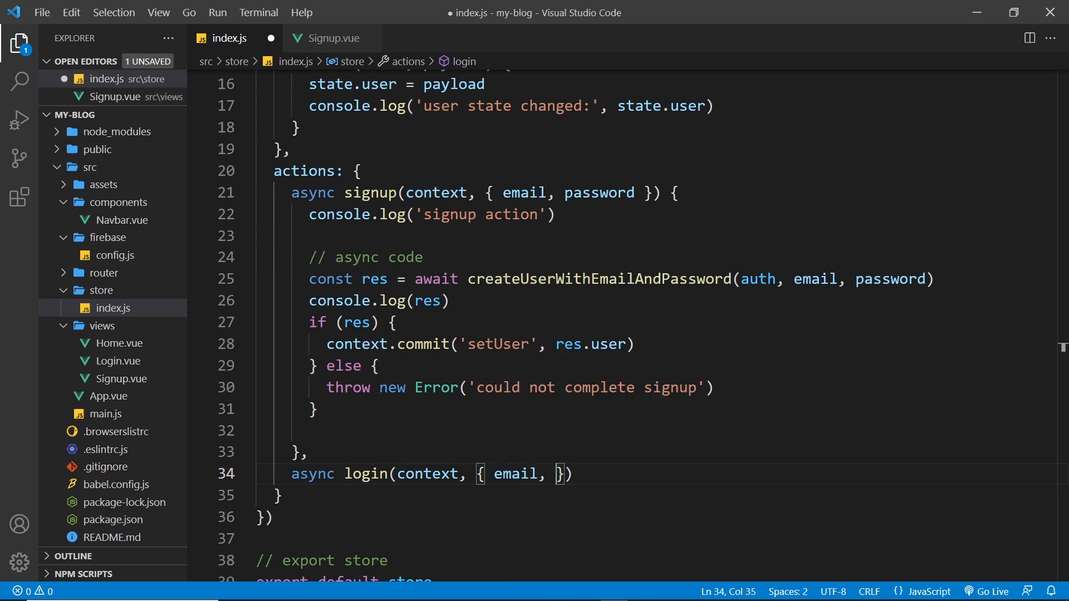
{"action": "type", "text": "password"}
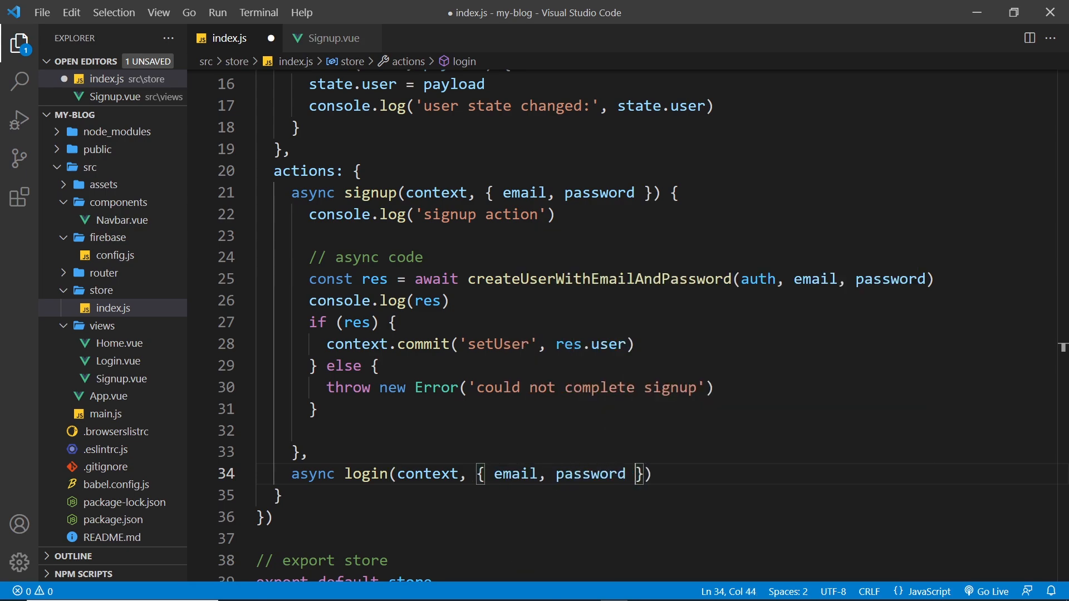
{"action": "type", "text": "{"}
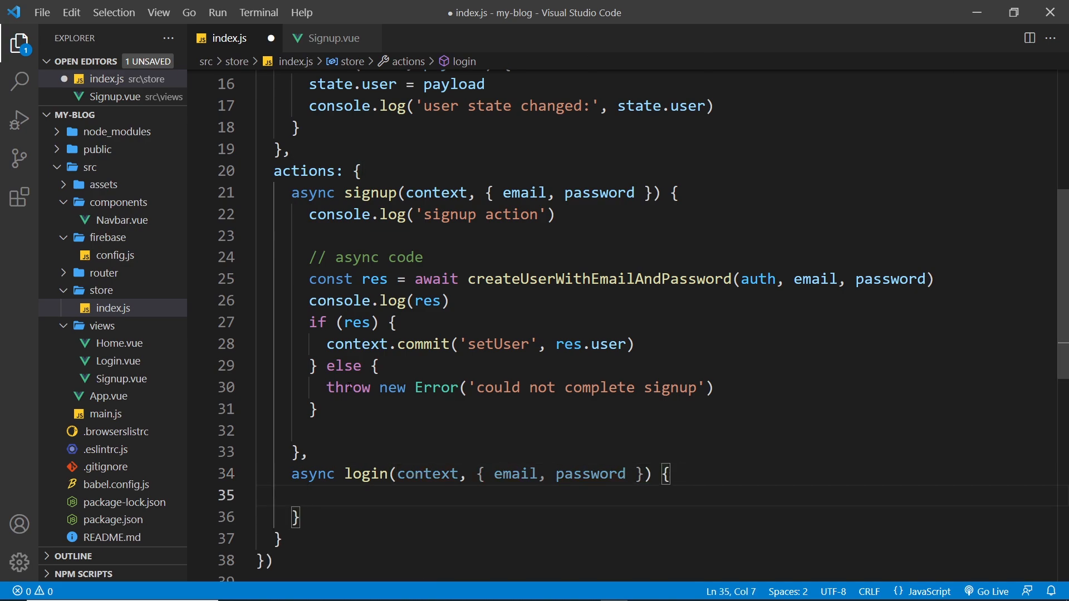
Select the signup action's body to reuse it inside login
{"action": "left_click_drag", "start_coordinate": [309, 213], "coordinate": [317, 410]}
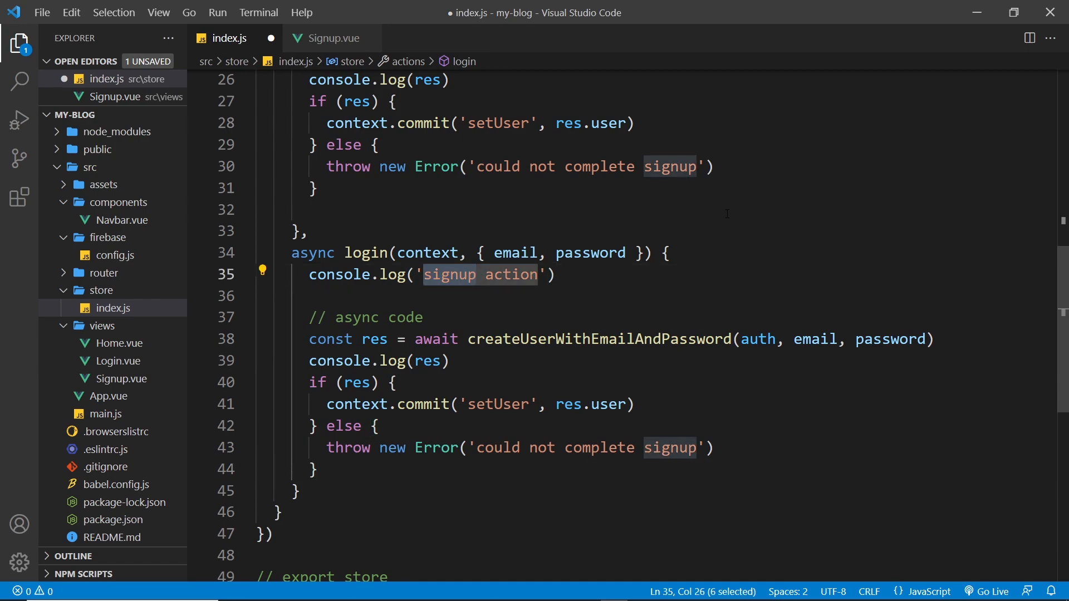
Log 'login action', call signInWithEmailAndPassword, and remove console.log(res)
{"action": "type", "text": "login action"}
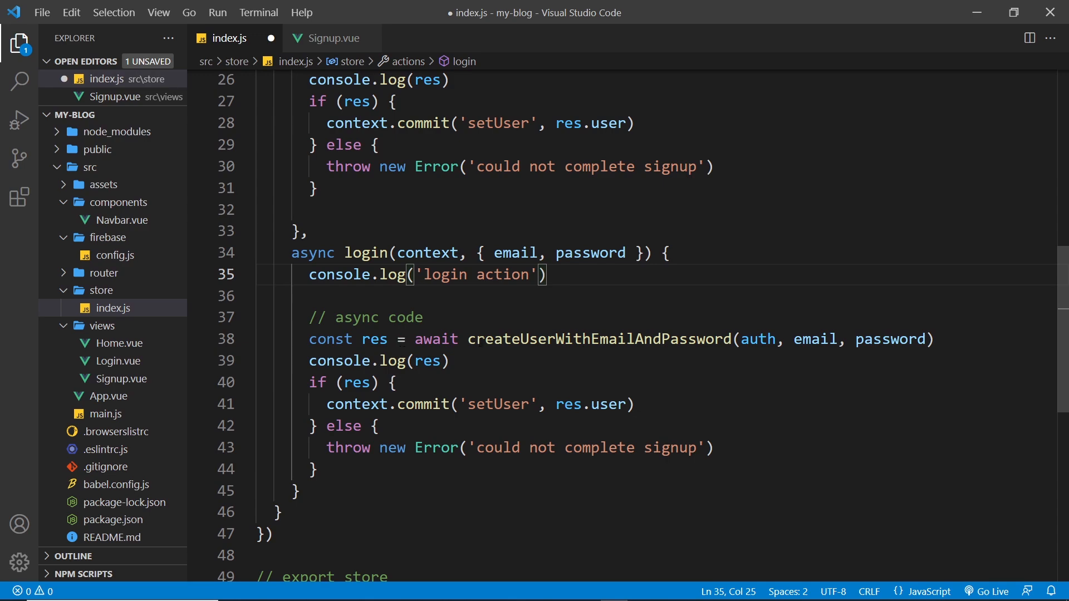
{"action": "left_click", "coordinate": [451, 360]}
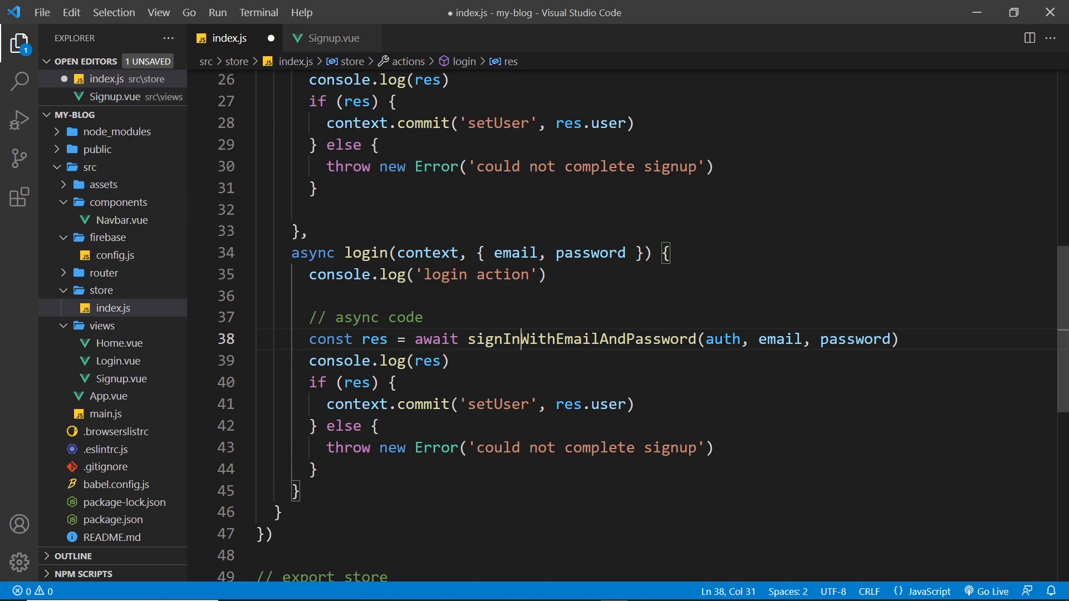
{"action": "double_click", "coordinate": [721, 339]}
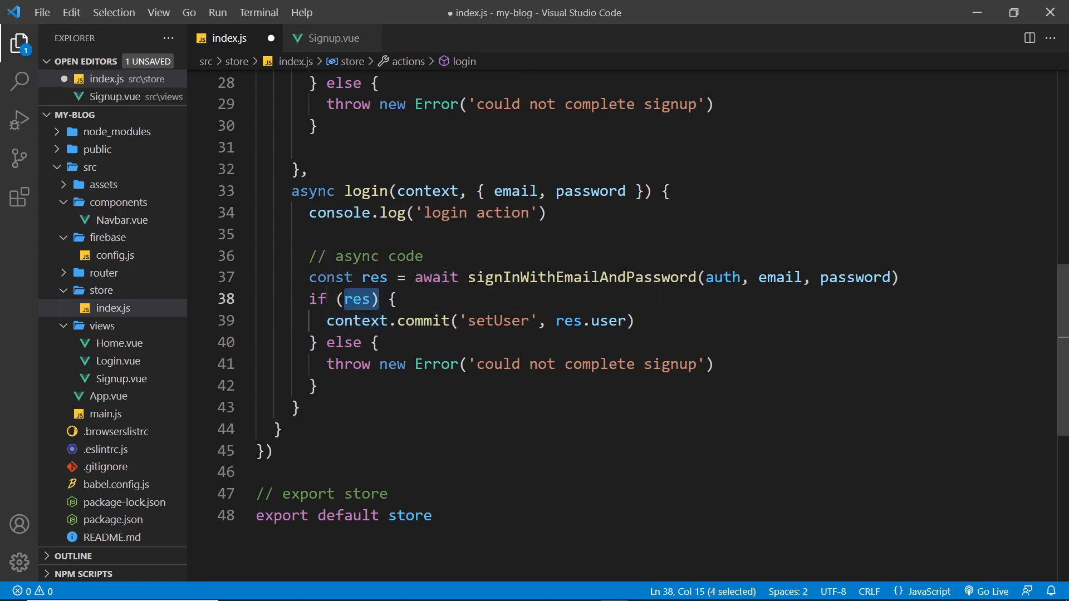
Review how the sign-in result's user is checked and committed to state
{"action": "double_click", "coordinate": [501, 321]}
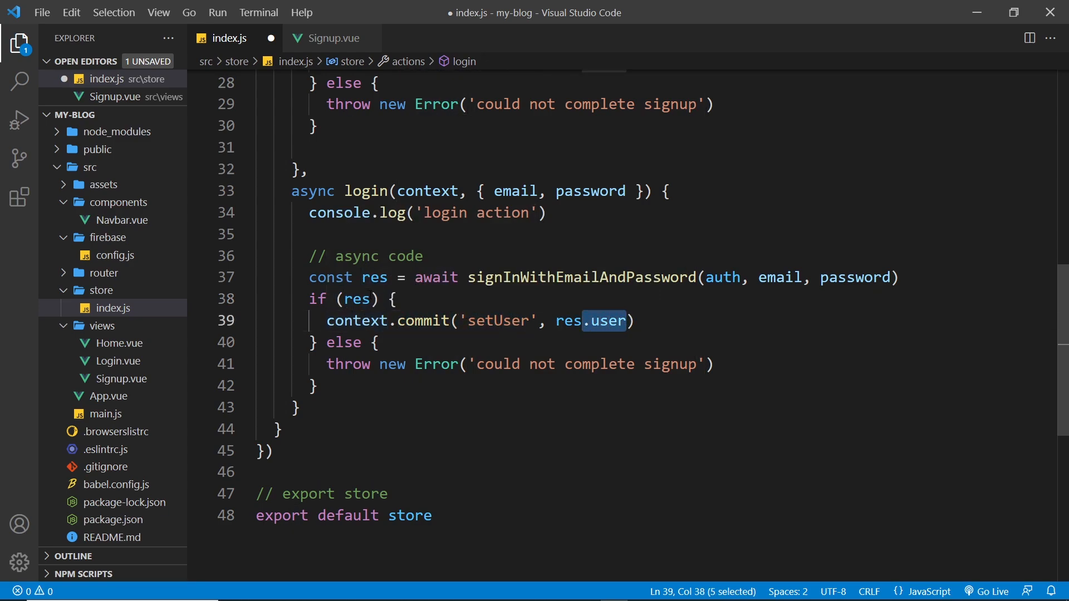
{"action": "double_click", "coordinate": [376, 278]}
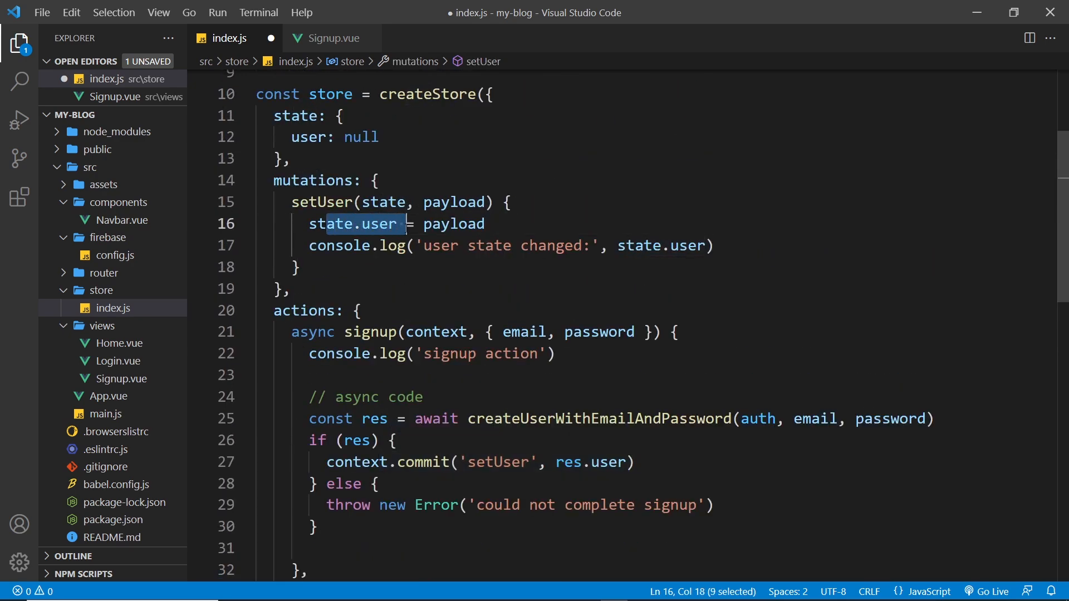
{"action": "double_click", "coordinate": [453, 224]}
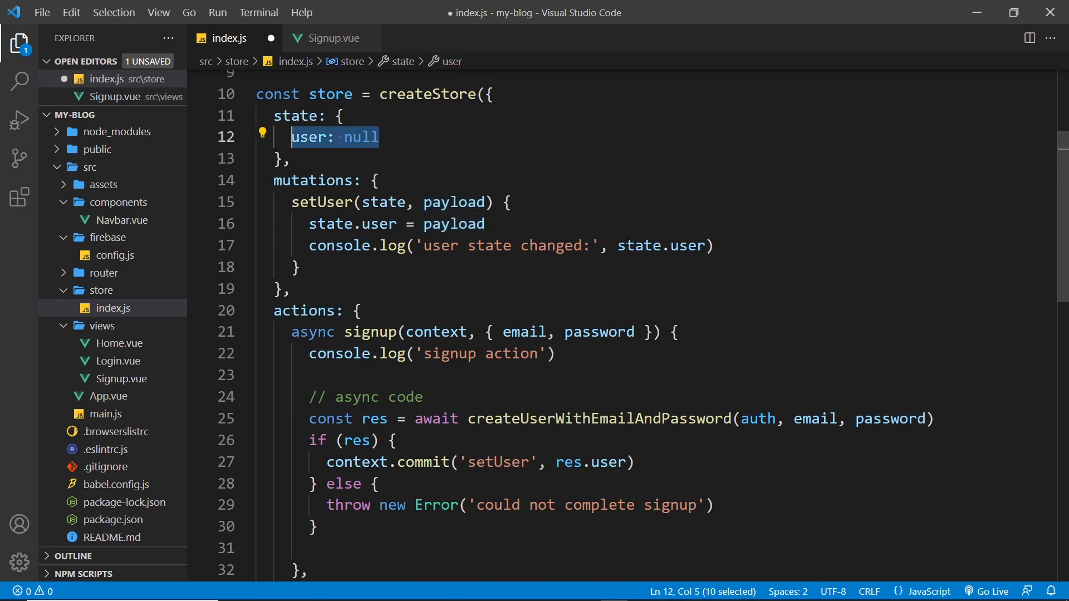
{"action": "scroll", "scroll_direction": "down", "scroll_amount": 3}
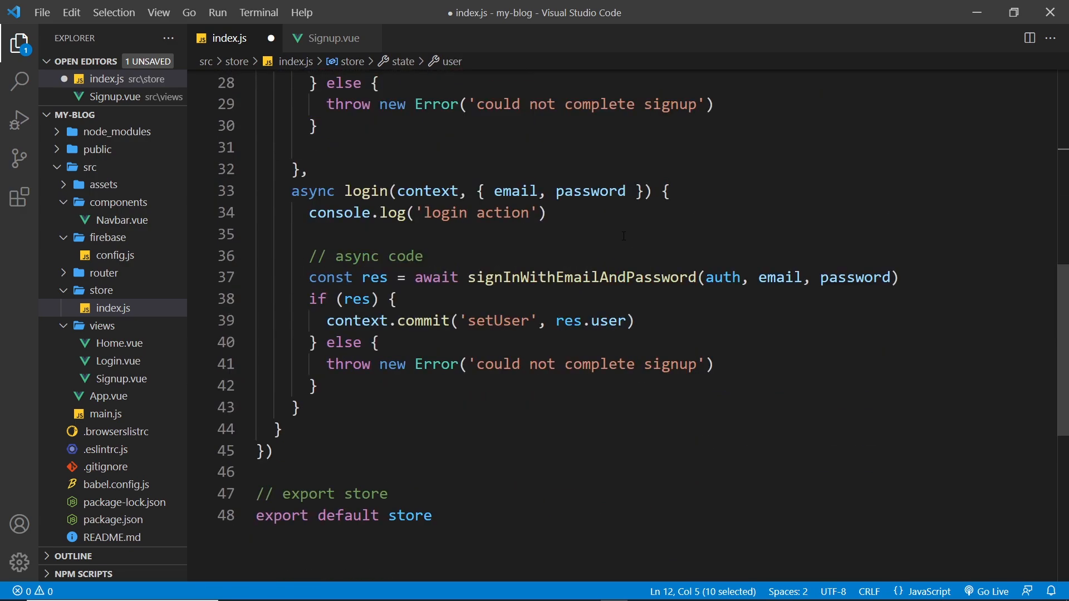
Change the error message to 'could not complete login' and save
{"action": "double_click", "coordinate": [670, 363]}
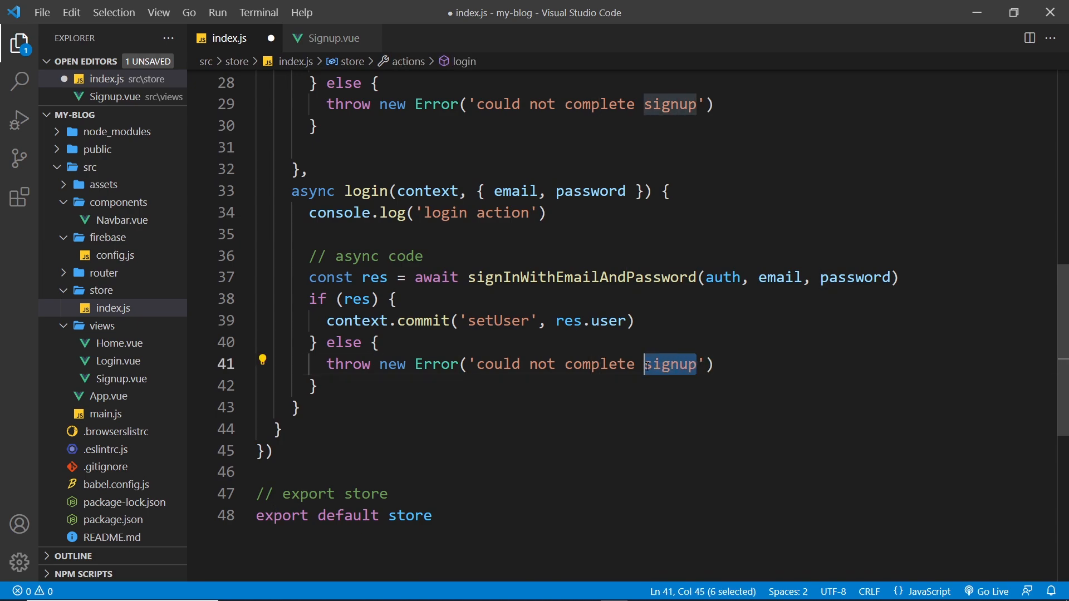
{"action": "type", "text": "log"}
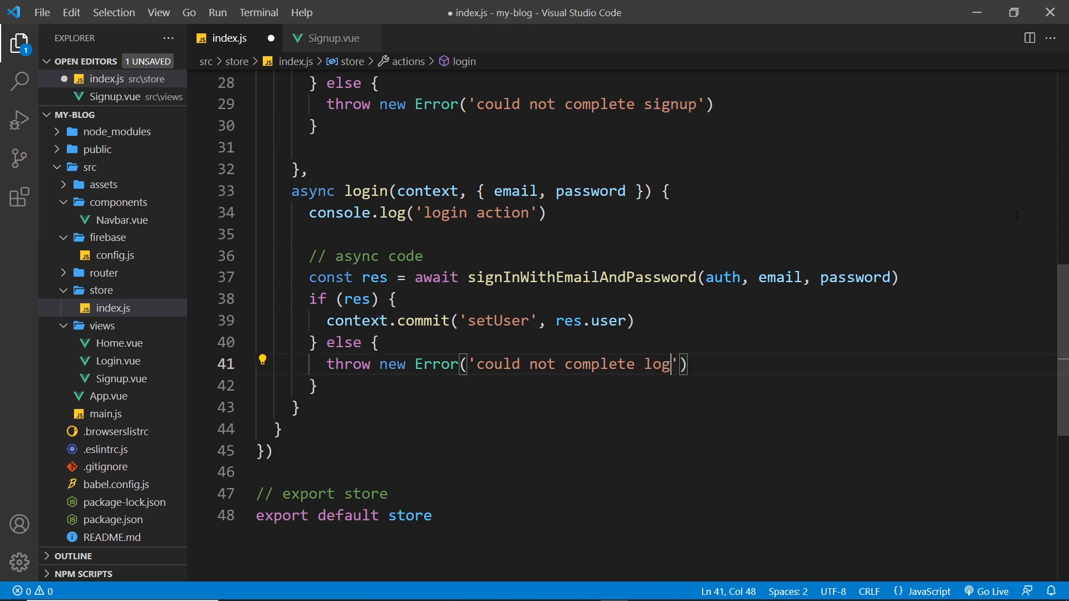
{"action": "type", "text": "in"}
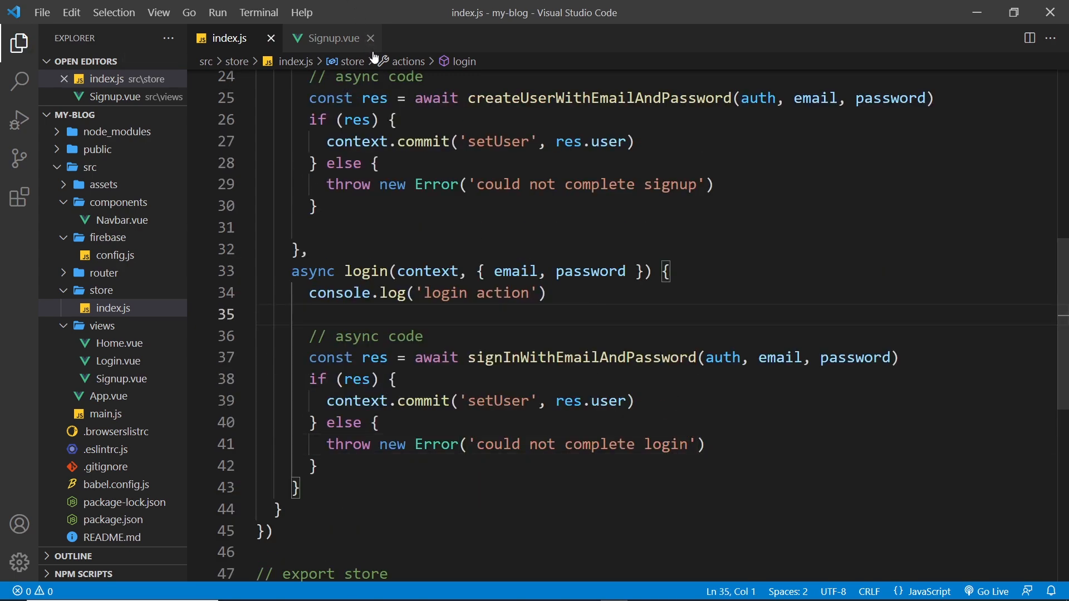
Copy Signup.vue's error ref, store, router and handleSubmit into Login.vue's setup
{"action": "left_click", "coordinate": [118, 361]}
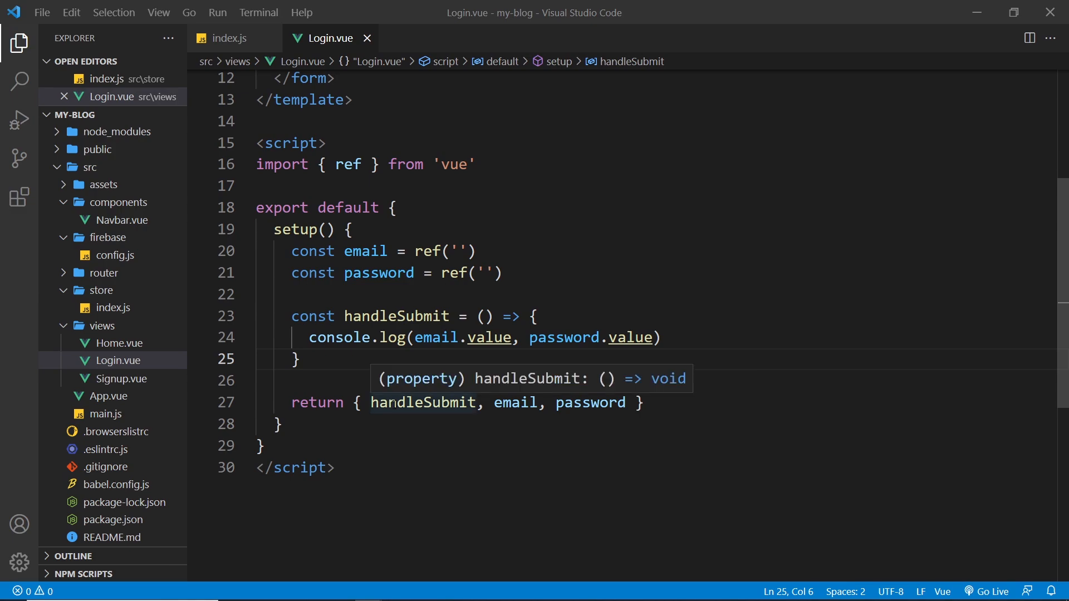
{"action": "left_click", "coordinate": [121, 397]}
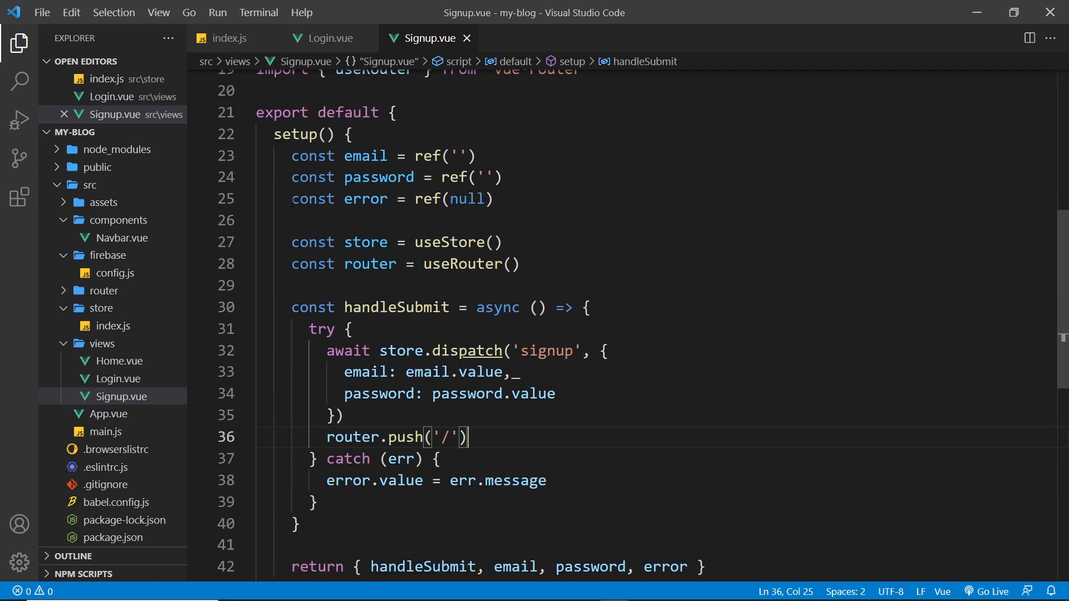
{"action": "left_click_drag", "start_coordinate": [291, 199], "coordinate": [469, 437]}
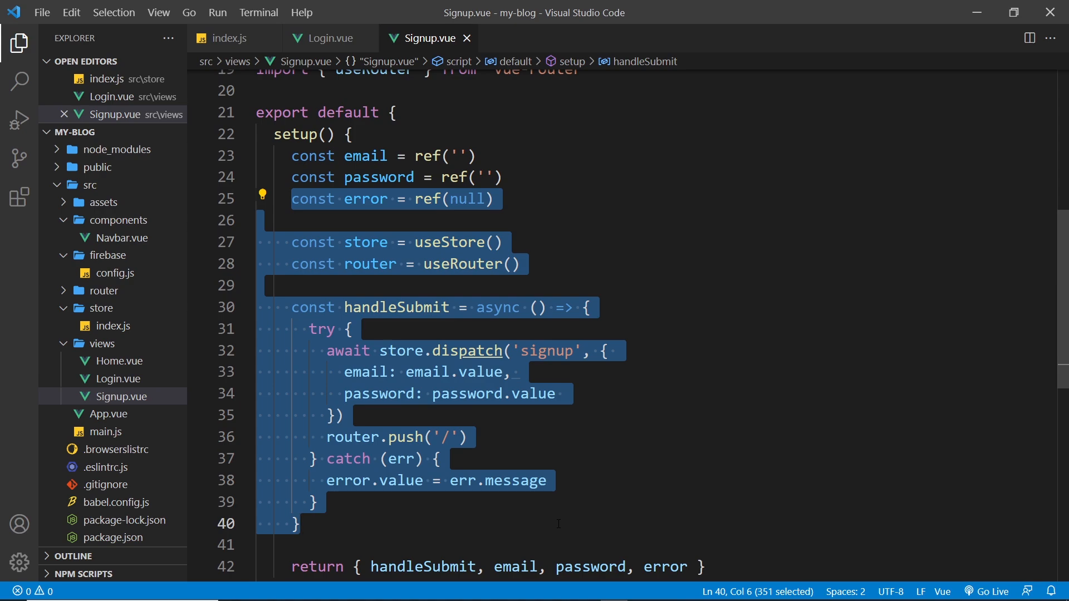
{"action": "left_click", "coordinate": [329, 38]}
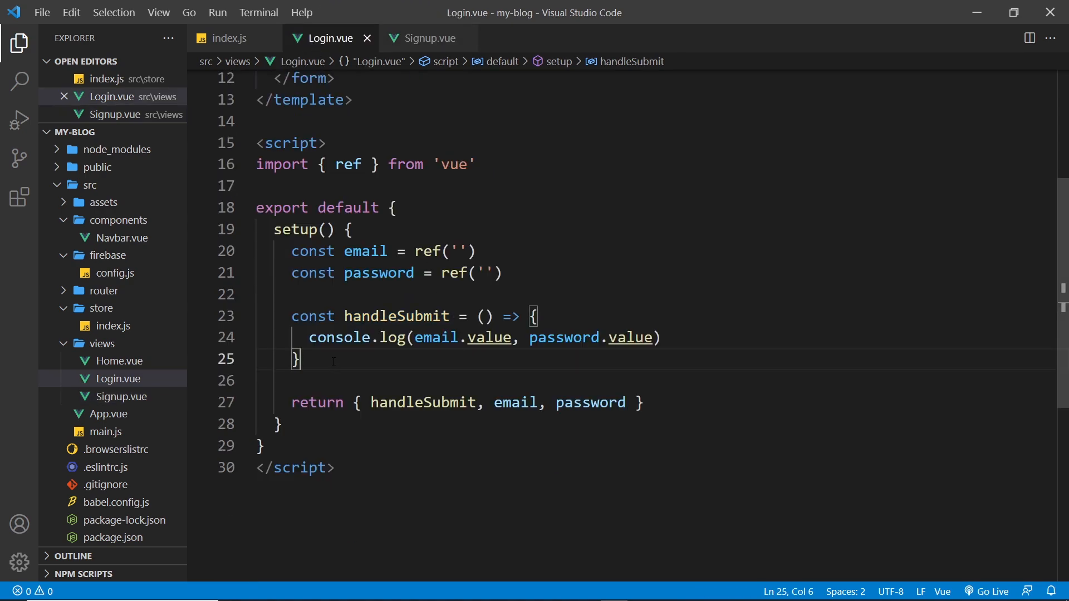
{"action": "type", "text": "c"}
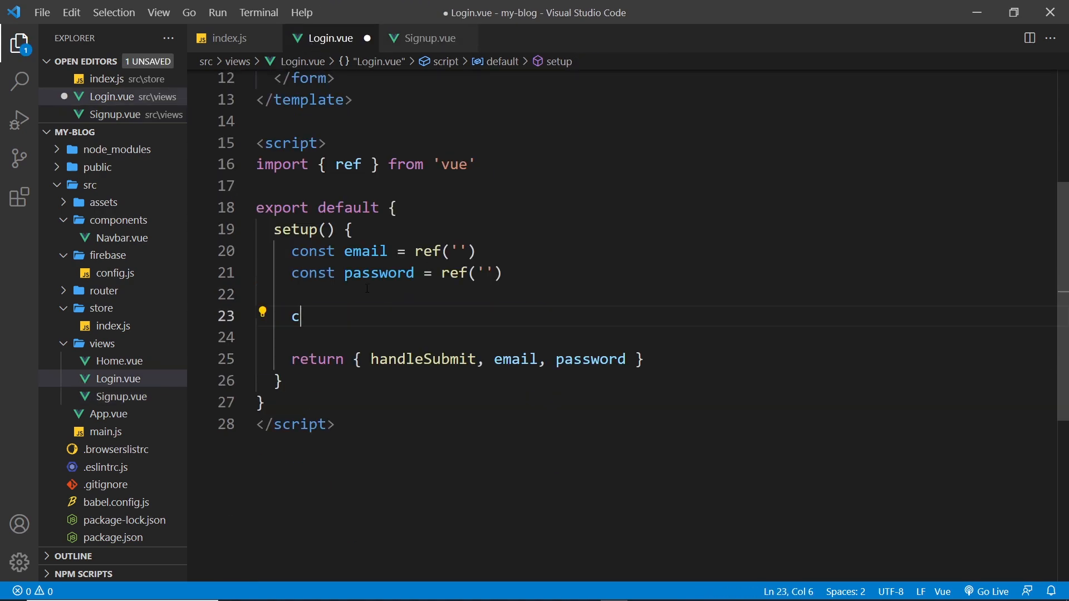
{"action": "key", "text": "Backspace"}
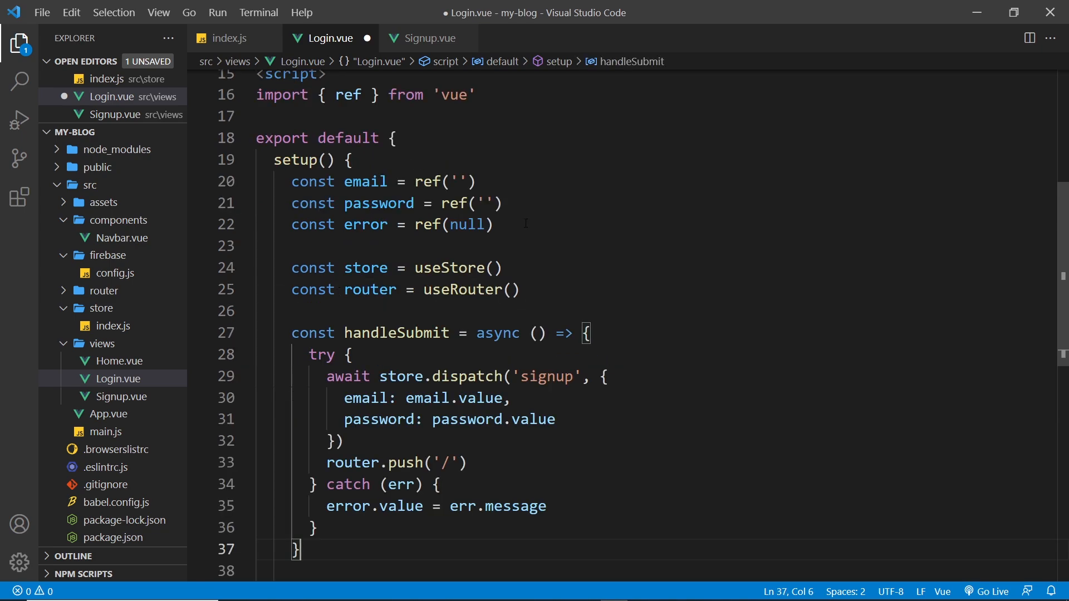
Import useStore from 'vuex' and begin importing useRouter from 'vue-router'
{"action": "double_click", "coordinate": [453, 267]}
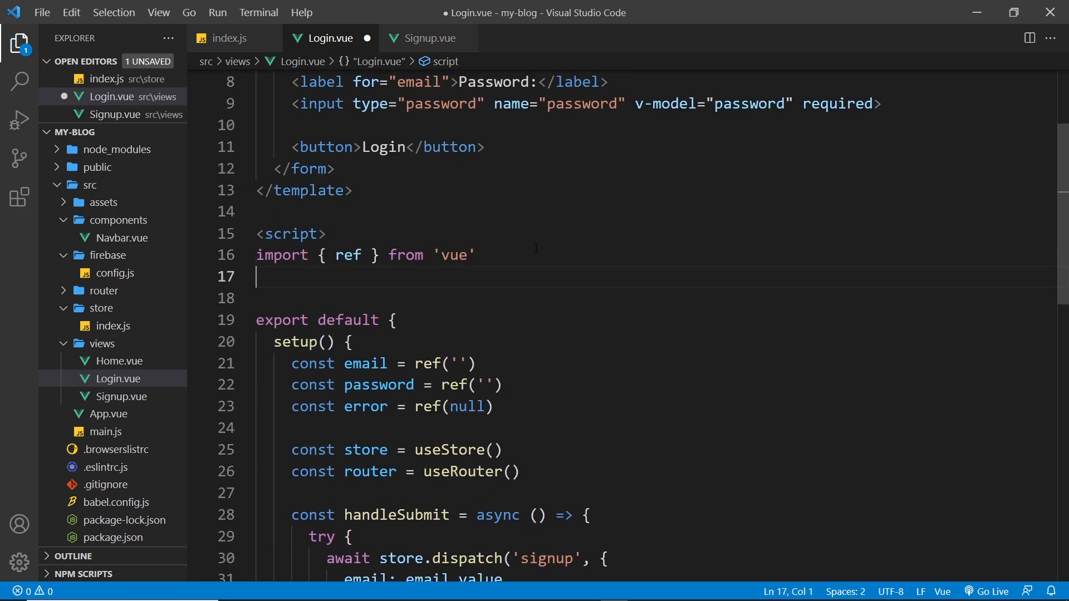
{"action": "type", "text": "import {}"}
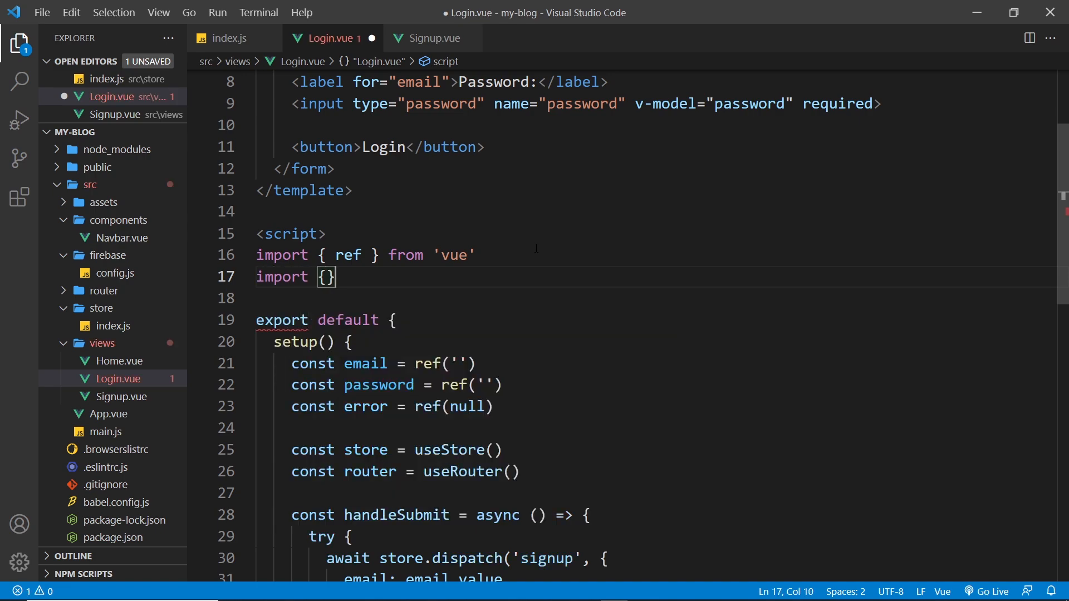
{"action": "type", "text": "useStore"}
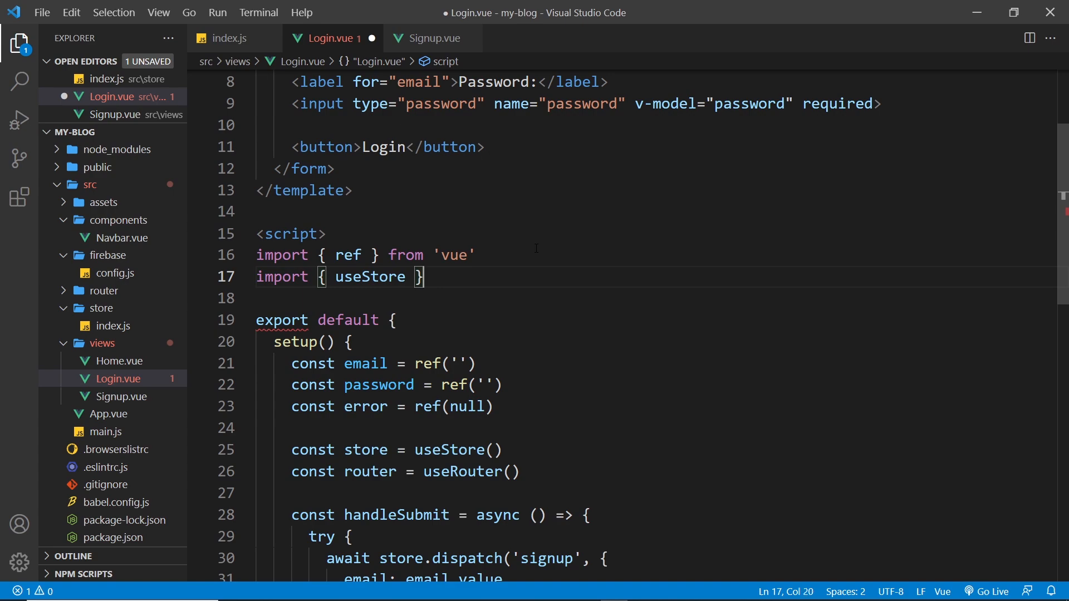
{"action": "type", "text": "from 'vuex"}
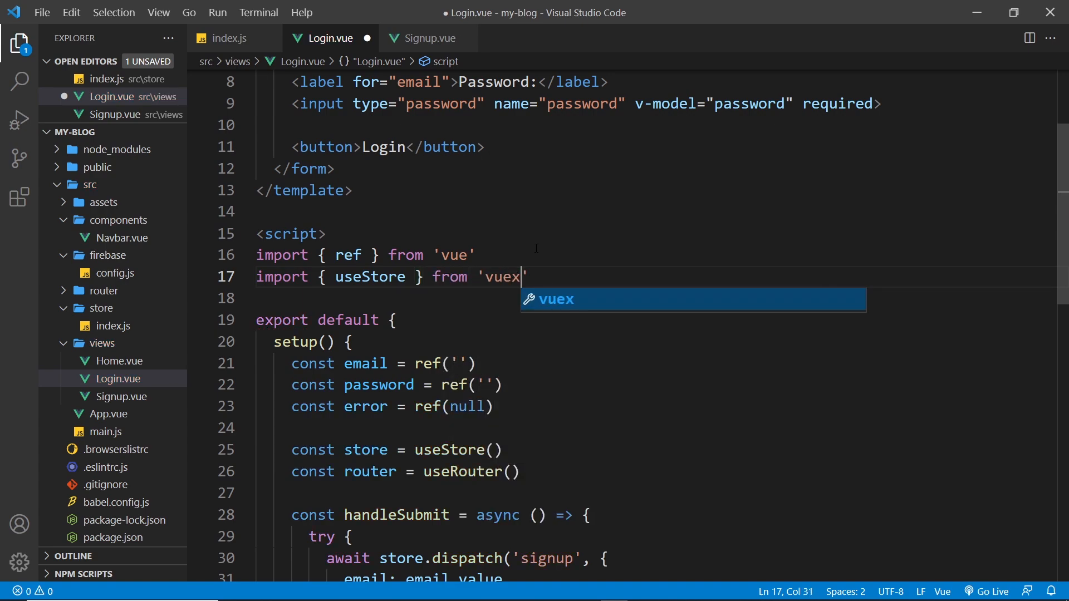
{"action": "type", "text": "im"}
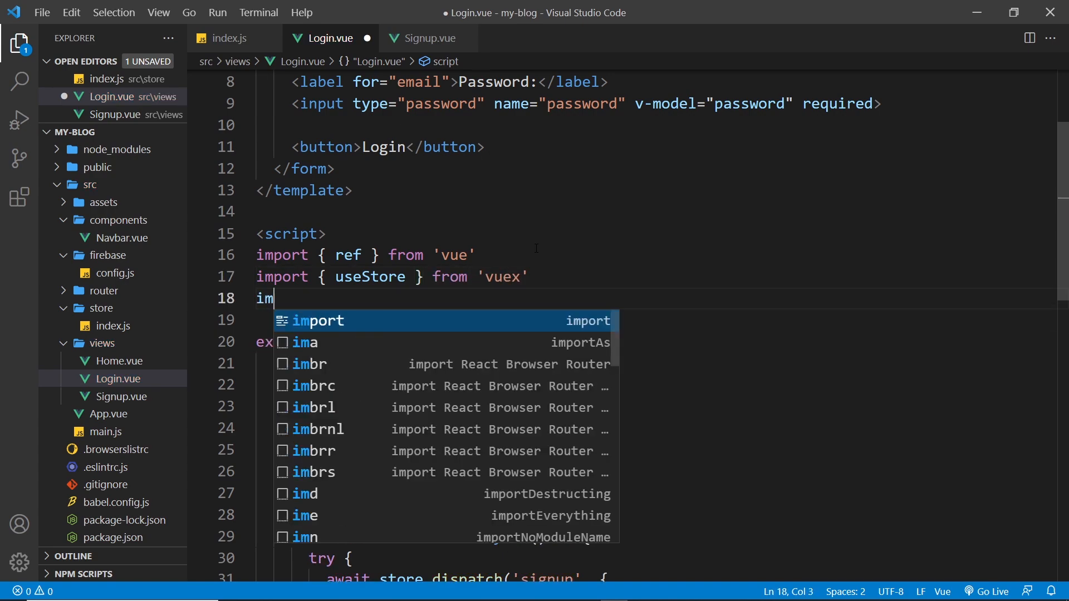
{"action": "type", "text": "port { useRouter } from 'vue-router'"}
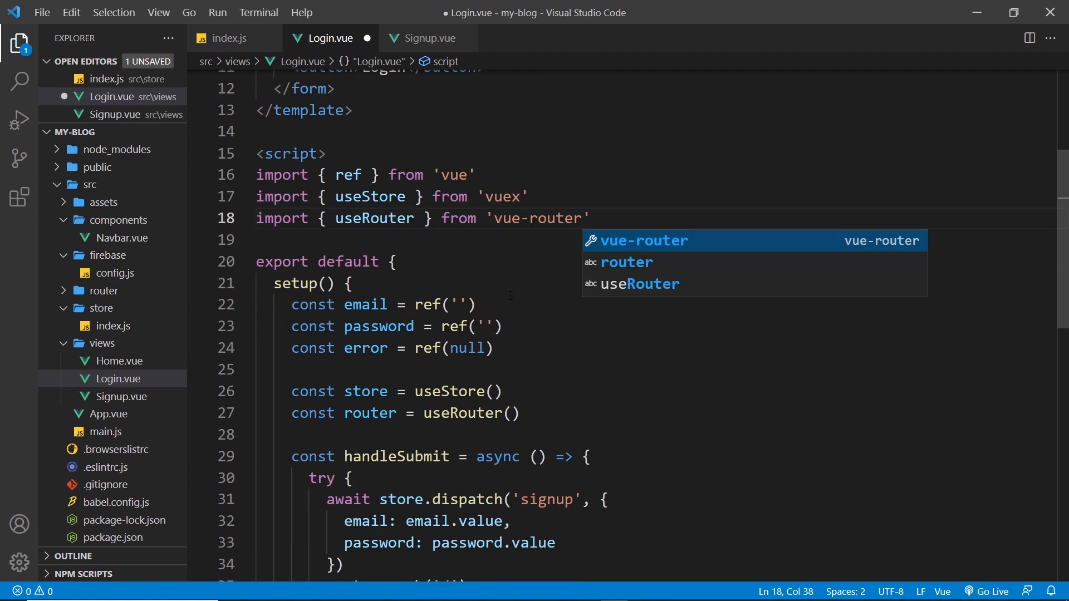
Dispatch 'login' instead of 'signup' and return error from setup
{"action": "scroll", "scroll_direction": "down", "scroll_amount": 3}
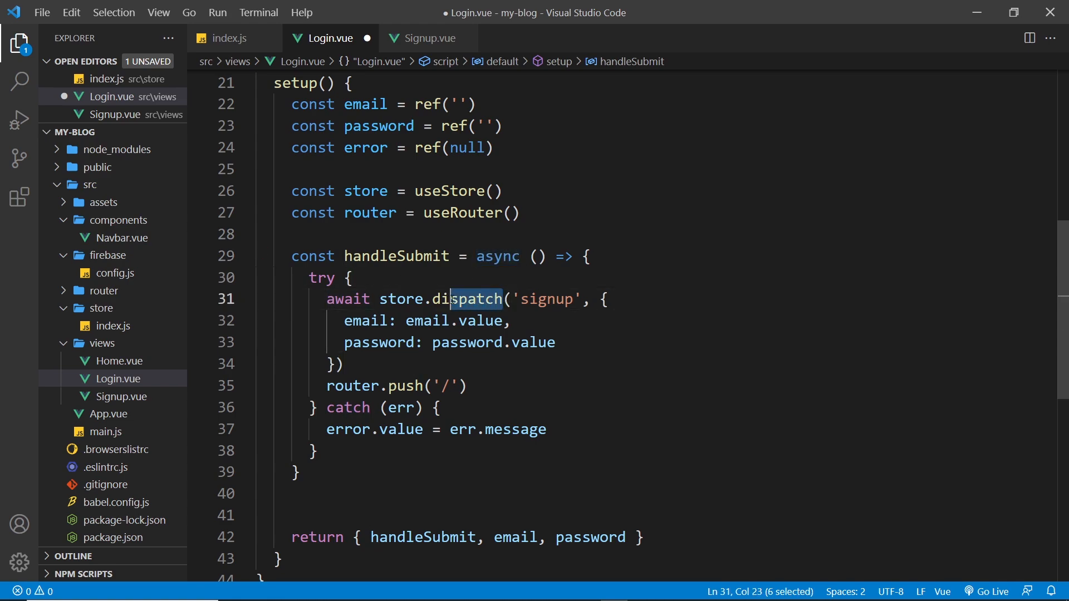
{"action": "type", "text": "login"}
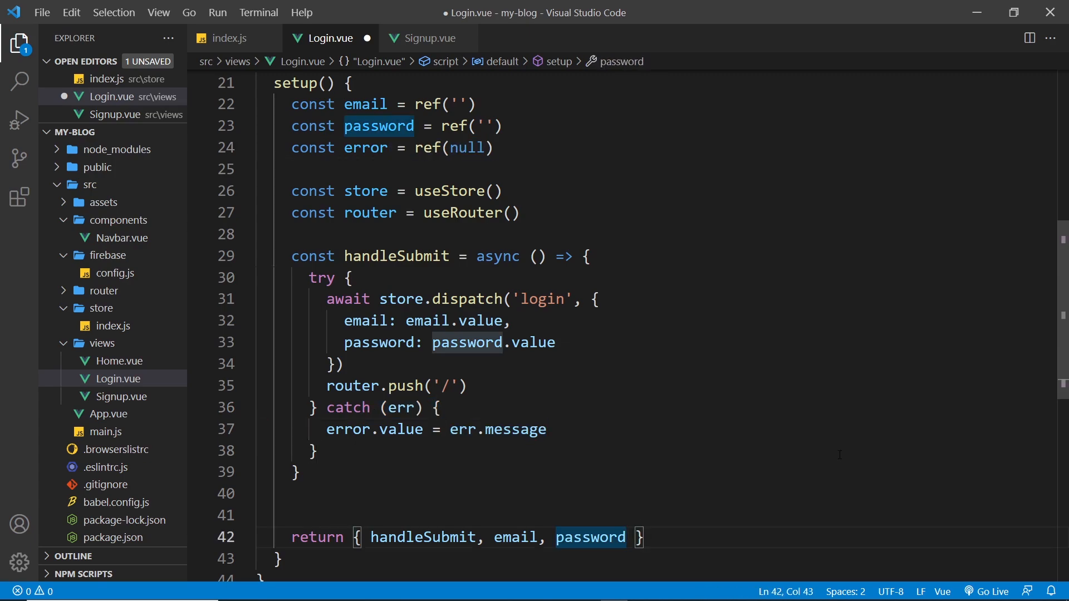
{"action": "type", "text": ", error"}
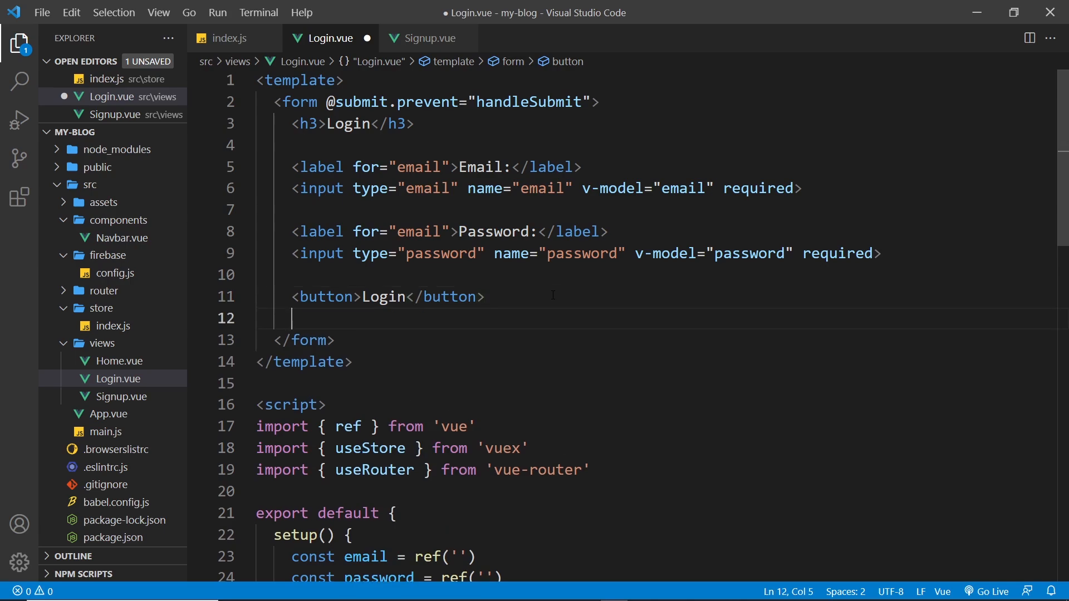
Add <div v-if="error">{{ error }}</div> below the Login button and save Login.vue
{"action": "type", "text": "<div v-if"}
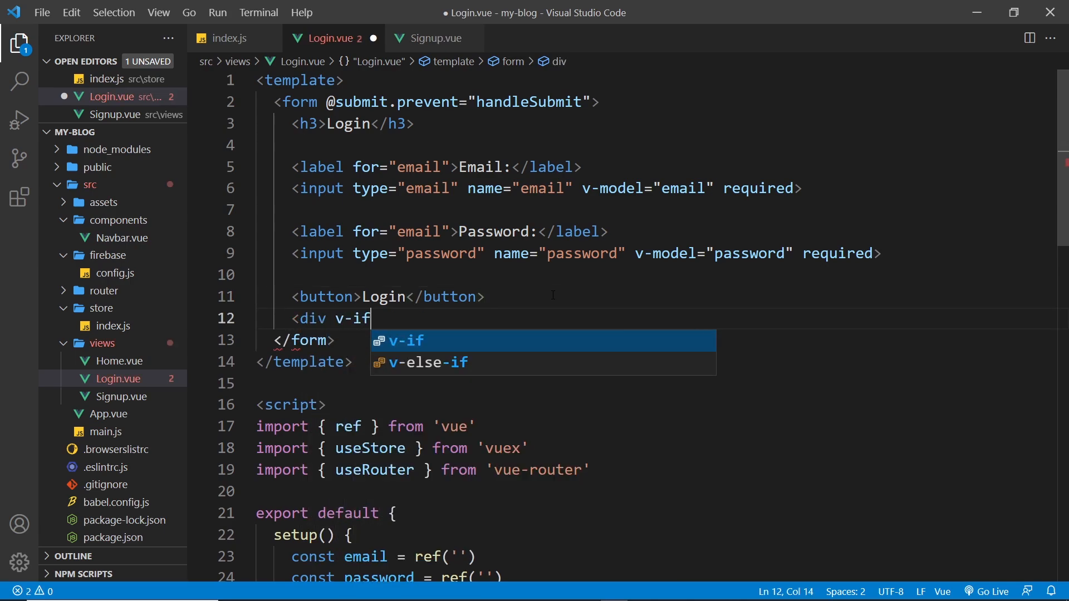
{"action": "type", "text": "=\"er\""}
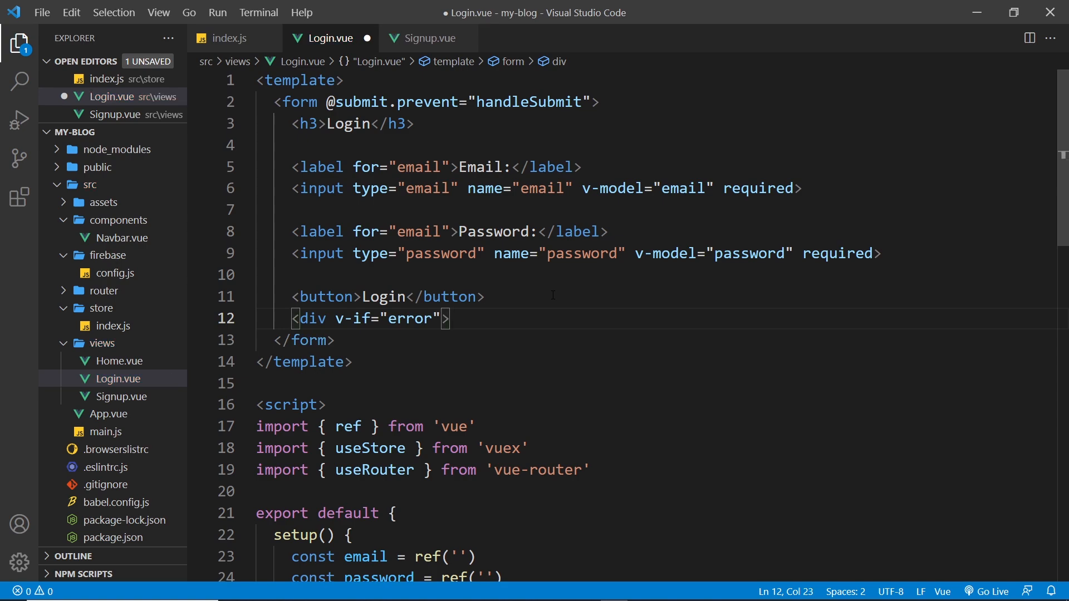
{"action": "type", "text": "{{ error }}</"}
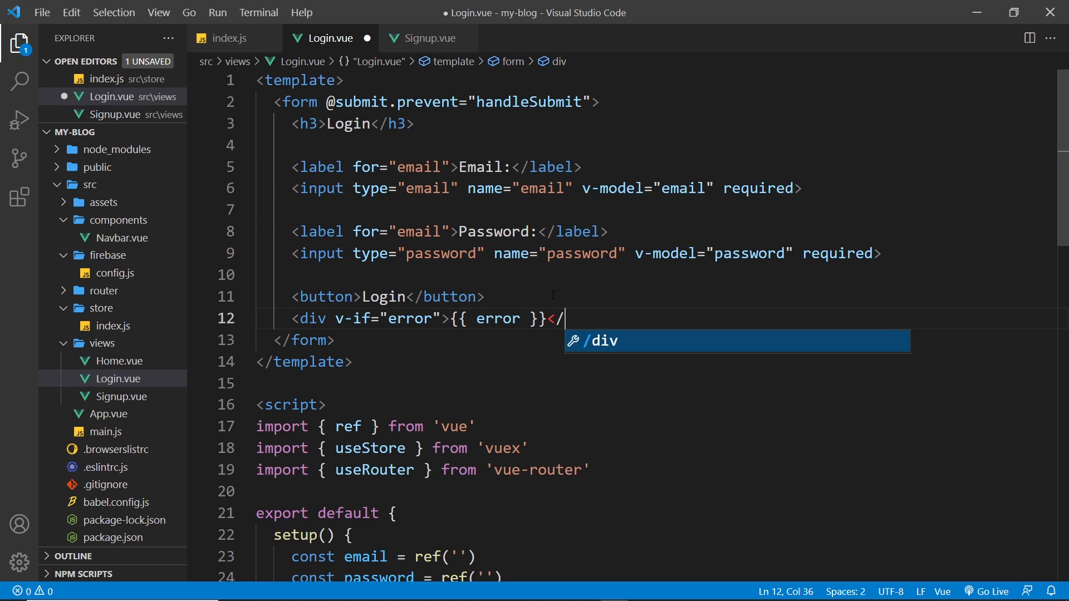
{"action": "key", "text": "Tab"}
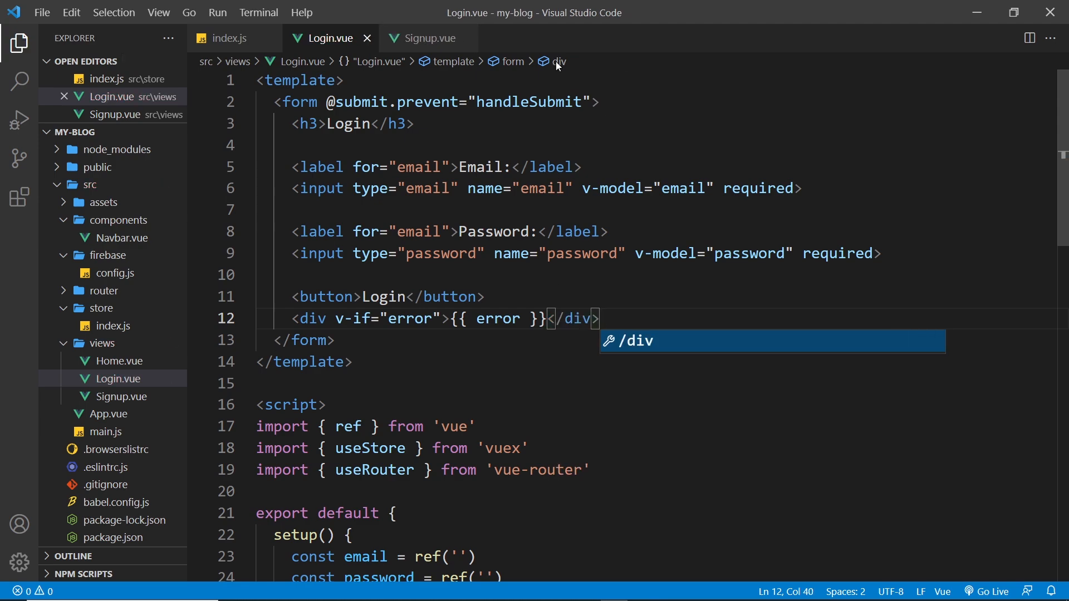
{"action": "scroll", "scroll_direction": "down", "scroll_amount": 3}
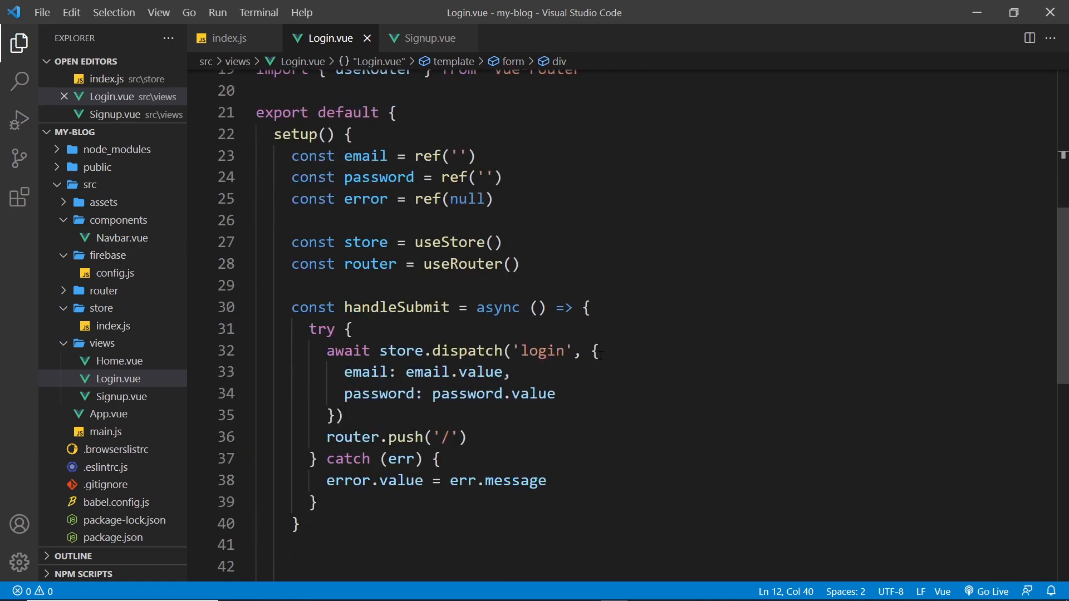
{"action": "left_click_drag", "start_coordinate": [425, 350], "coordinate": [607, 351]}
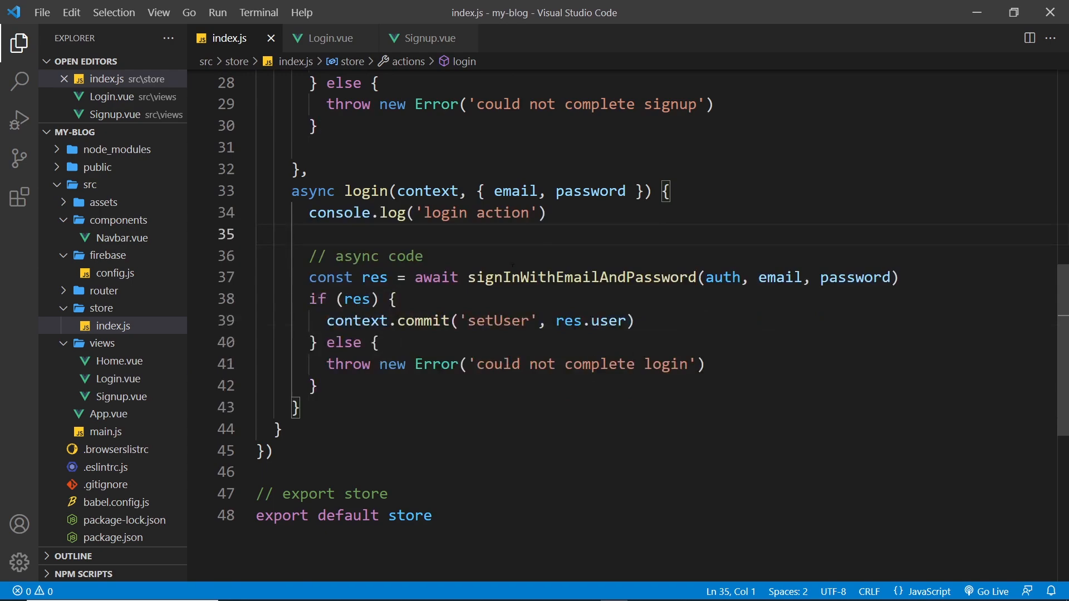
Highlight signInWithEmailAndPassword in the store's login action, then switch to the browser
{"action": "double_click", "coordinate": [569, 277]}
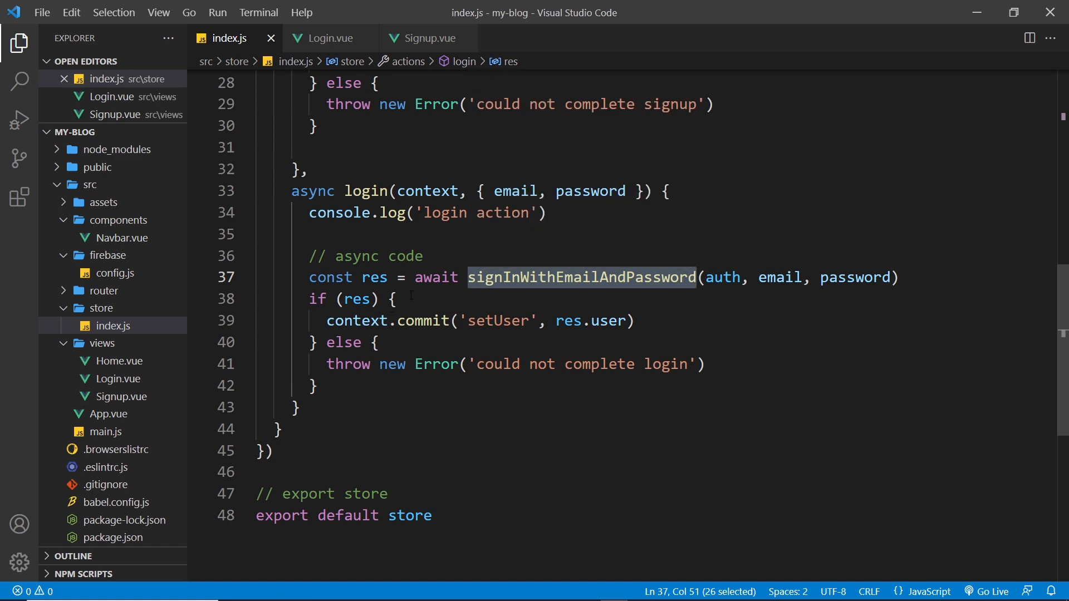
{"action": "left_click", "coordinate": [641, 321]}
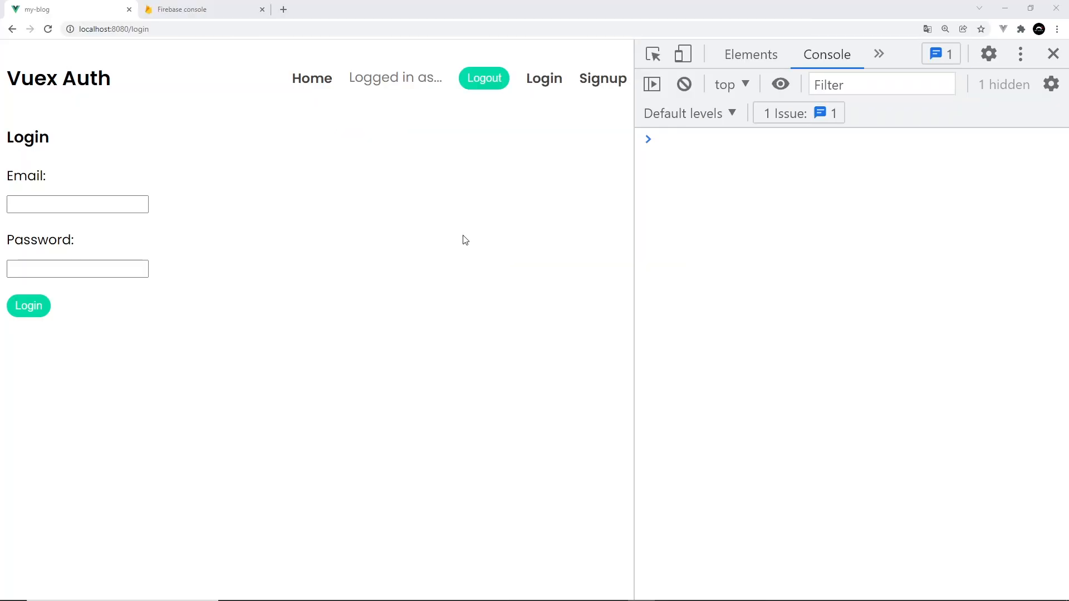
Submit mario@... with a wrong password and select the auth/wrong-password error
{"action": "left_click", "coordinate": [77, 204]}
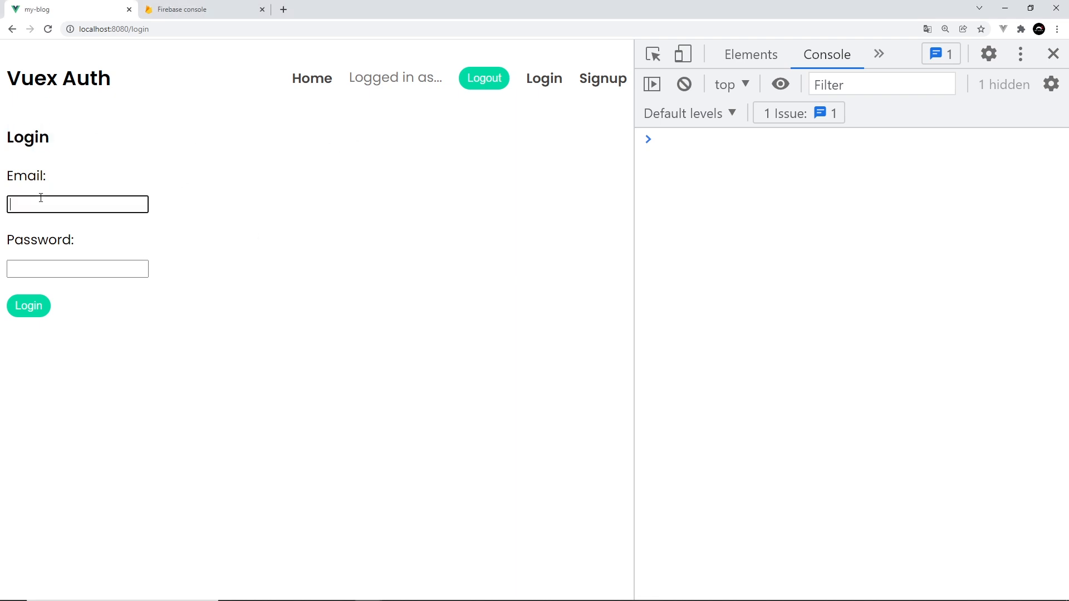
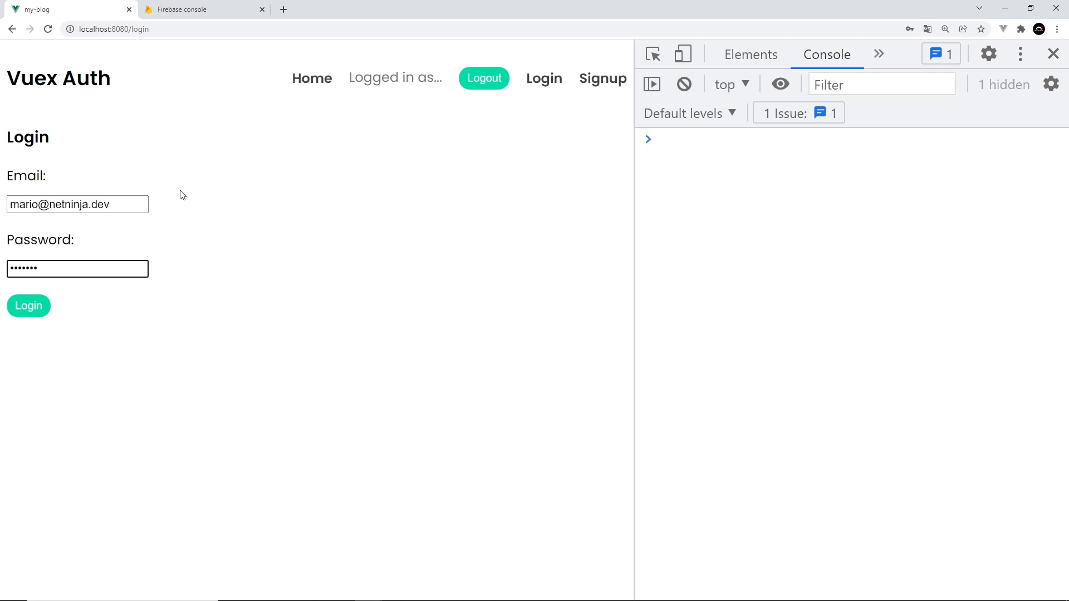
{"action": "mouse_move", "coordinate": [78, 300]}
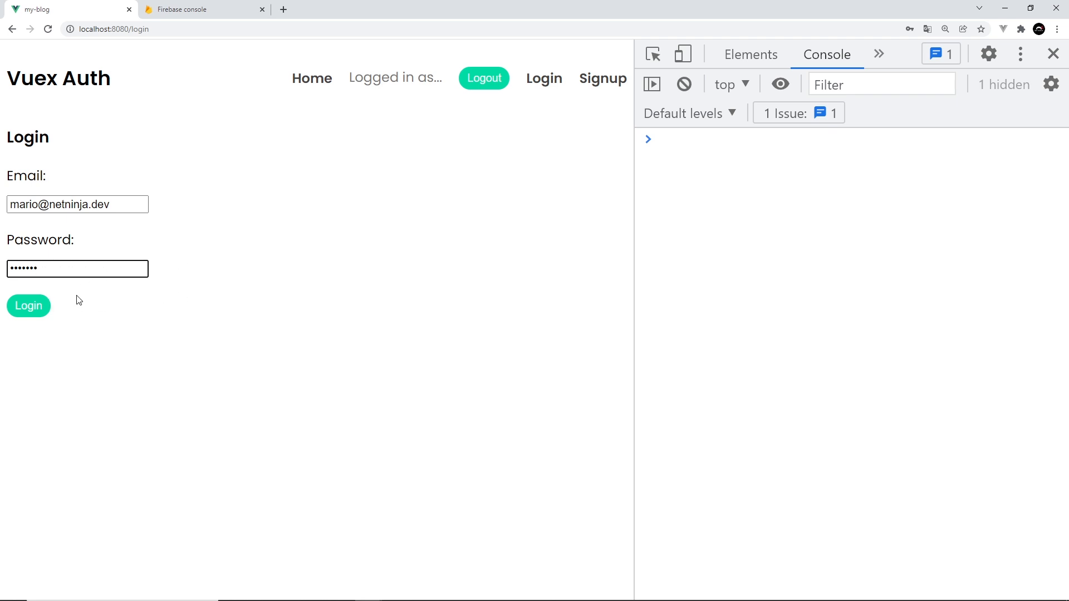
{"action": "left_click", "coordinate": [29, 306]}
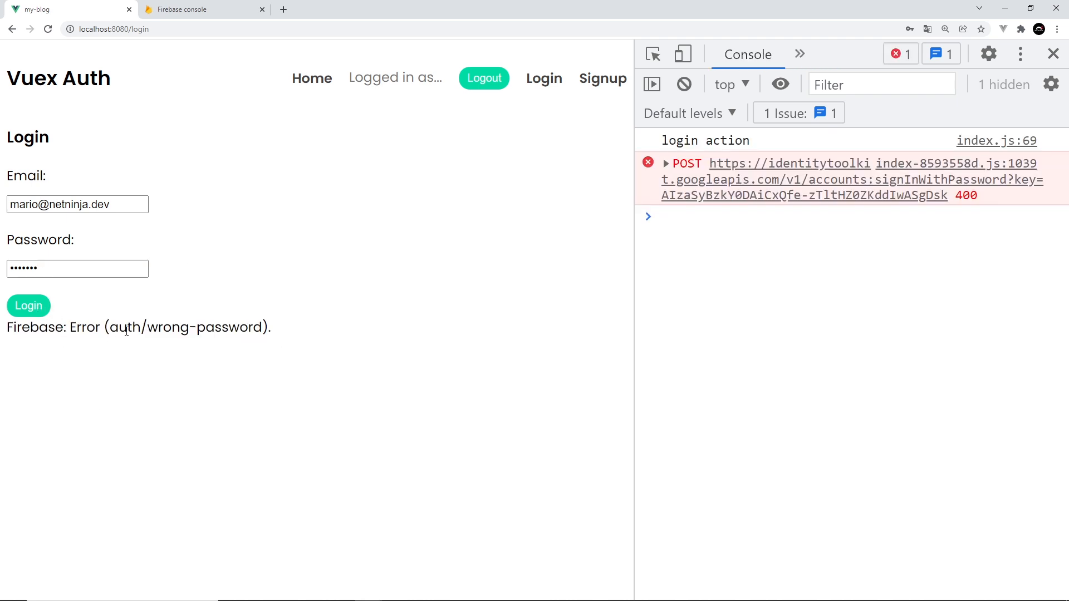
{"action": "left_click_drag", "start_coordinate": [28, 327], "coordinate": [270, 328]}
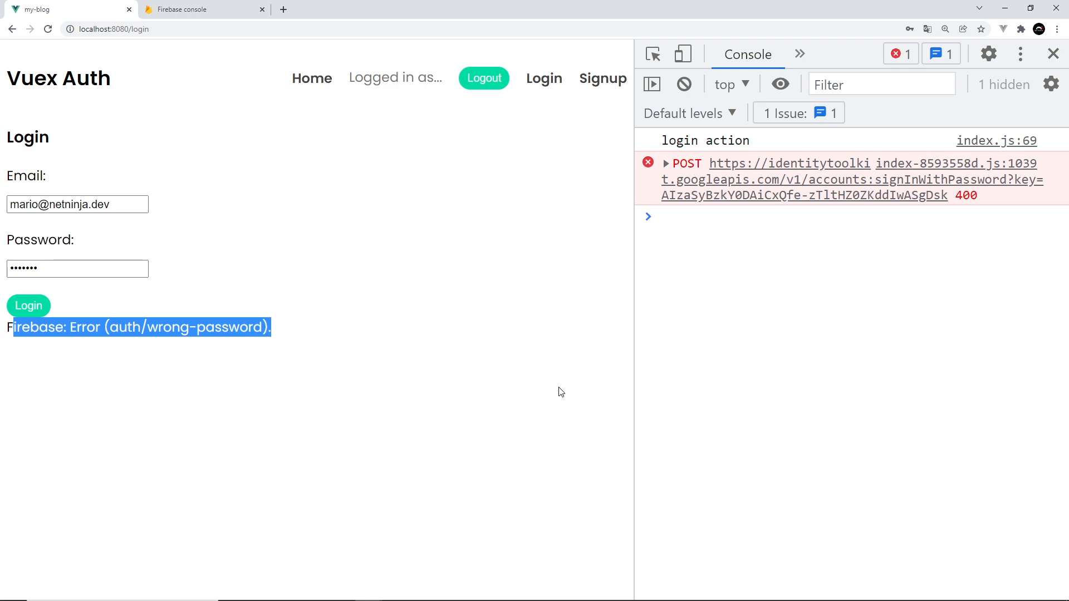
Log in with the correct password and expand the logged user object in the console
{"action": "left_click", "coordinate": [76, 269]}
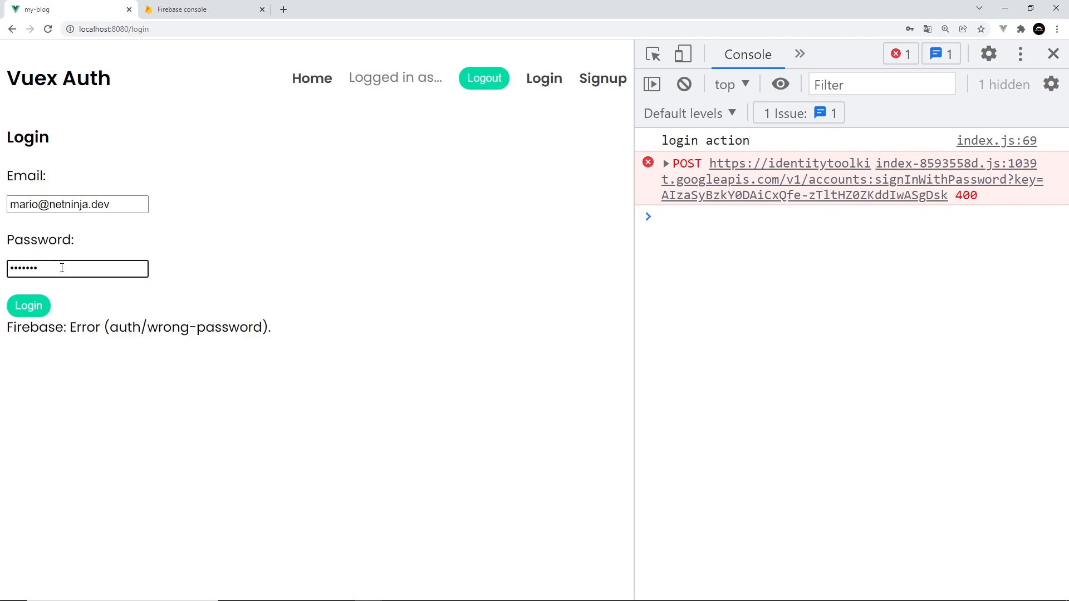
{"action": "left_click", "coordinate": [29, 305]}
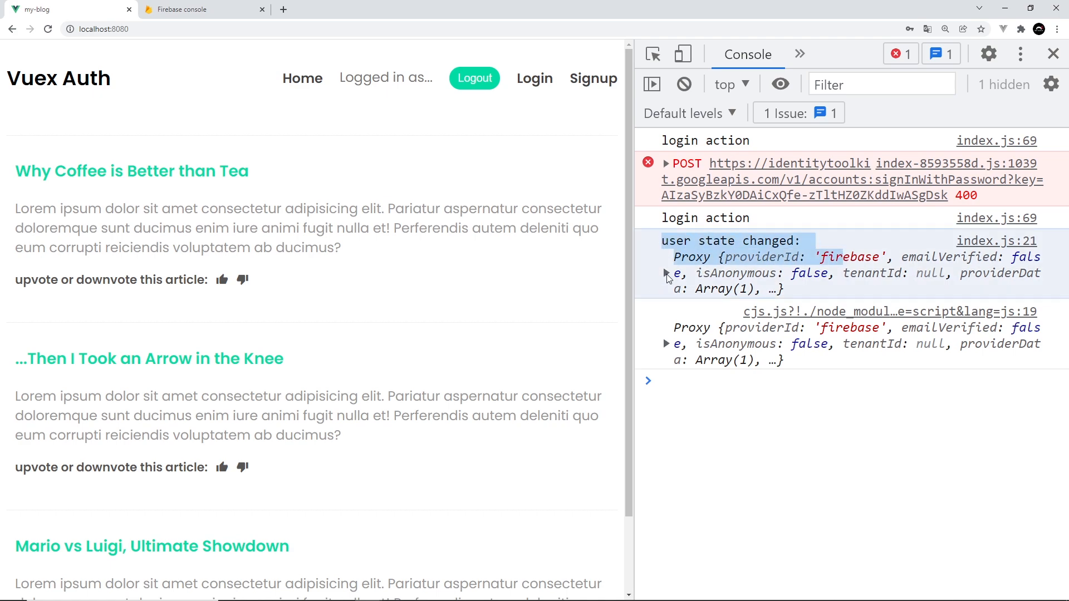
{"action": "left_click", "coordinate": [667, 274]}
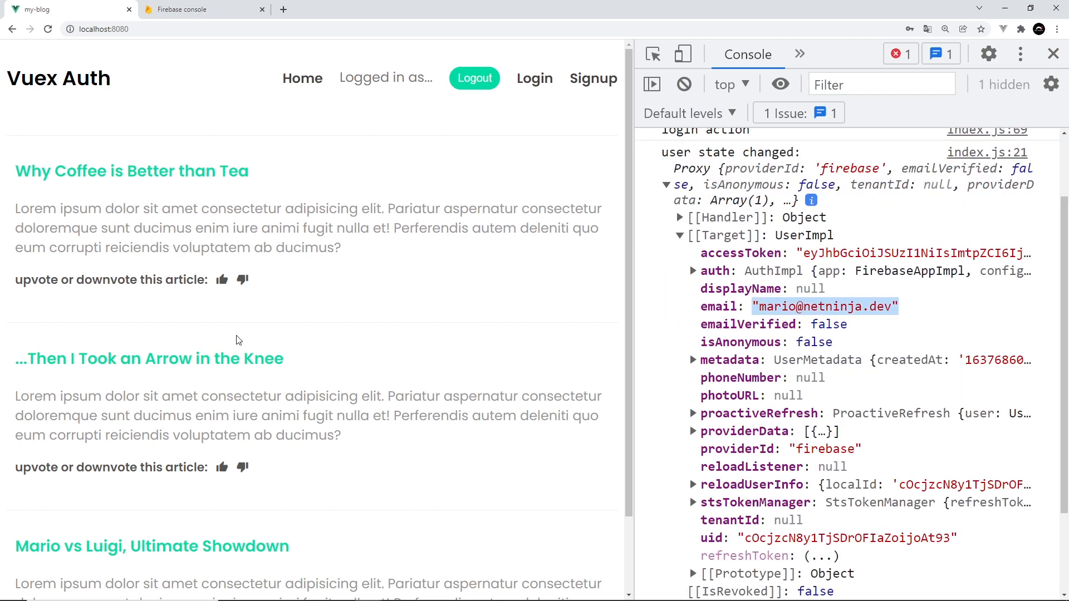
{"action": "mouse_move", "coordinate": [290, 332]}
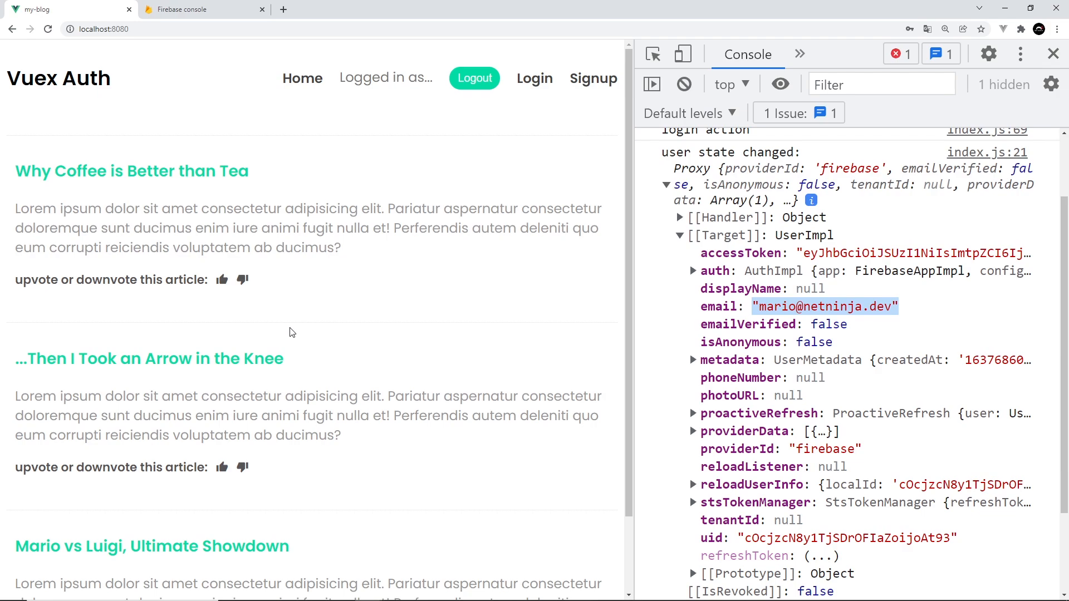
{"action": "mouse_move", "coordinate": [322, 312]}
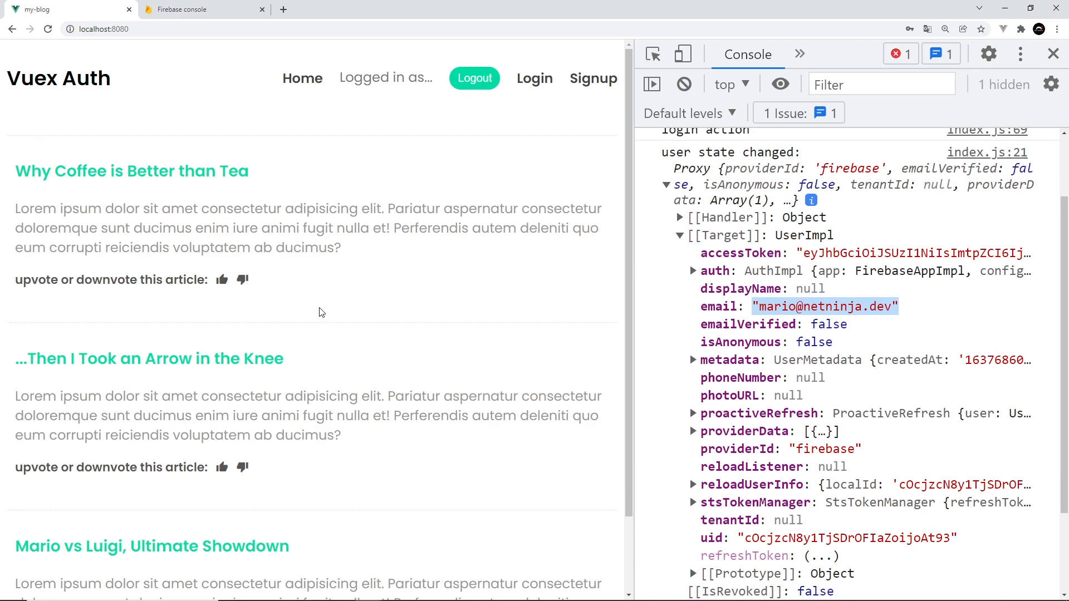
{"action": "mouse_move", "coordinate": [475, 77]}
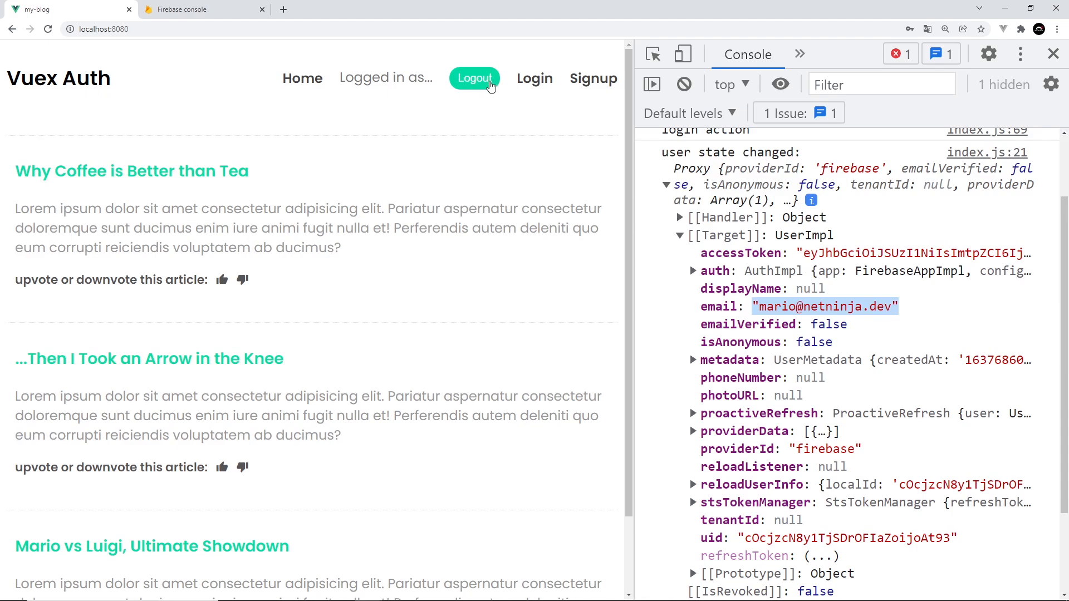
{"action": "mouse_move", "coordinate": [478, 134]}
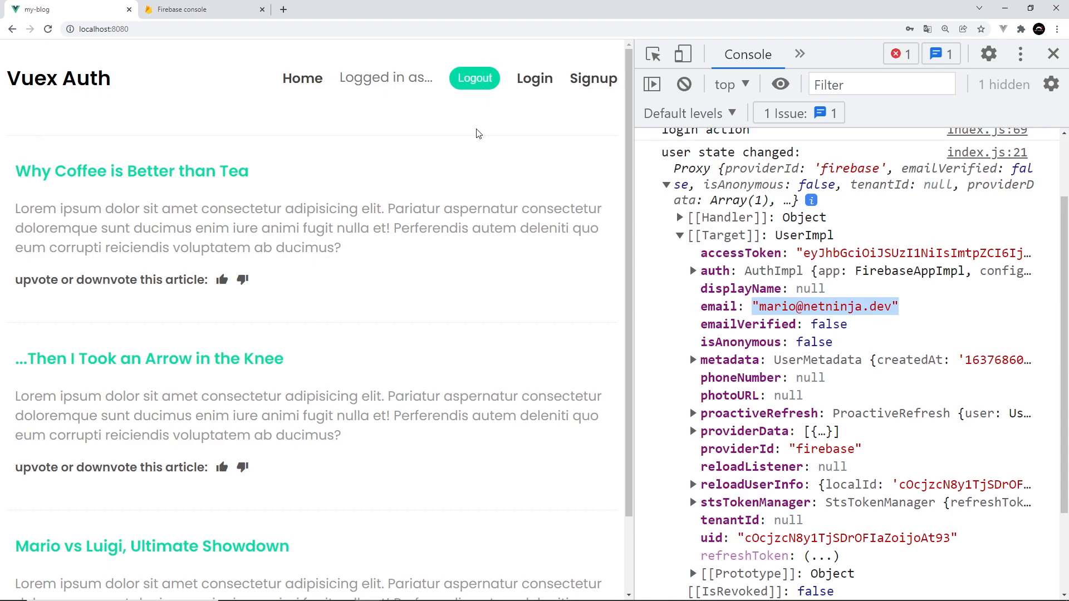